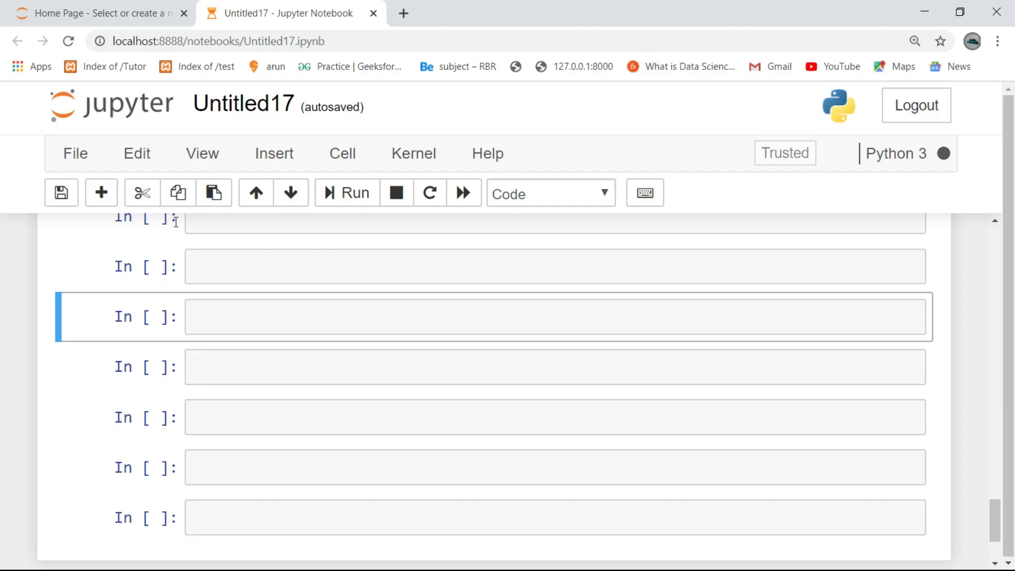
Write the import line bringing in date from datetime.
text(fro)
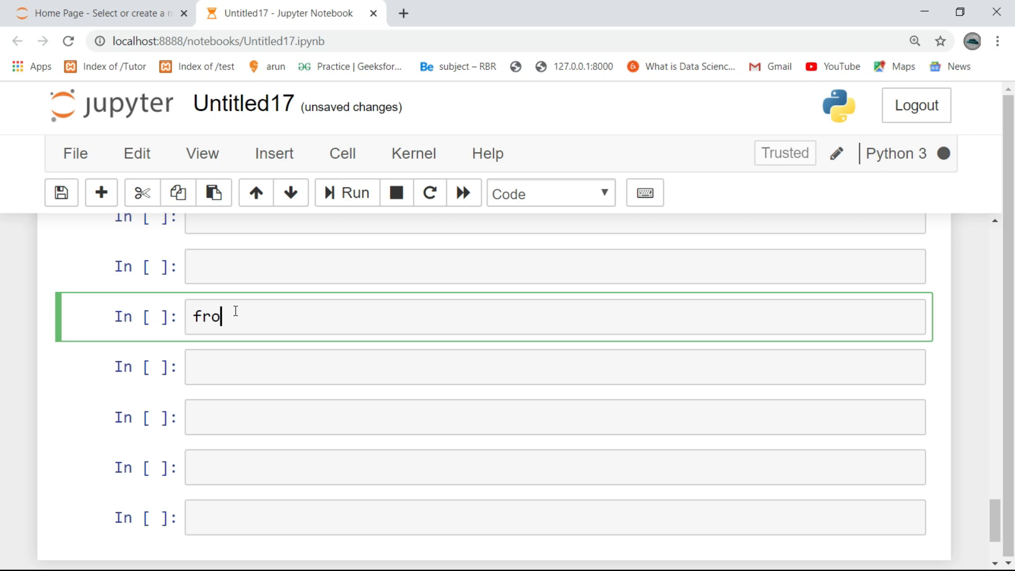
text(m datetime)
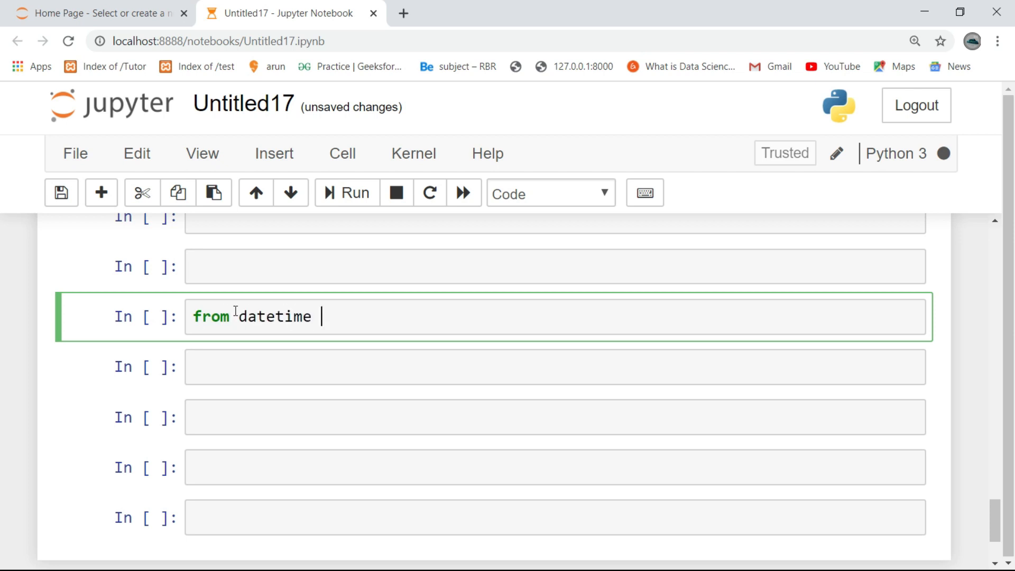
text(import time)
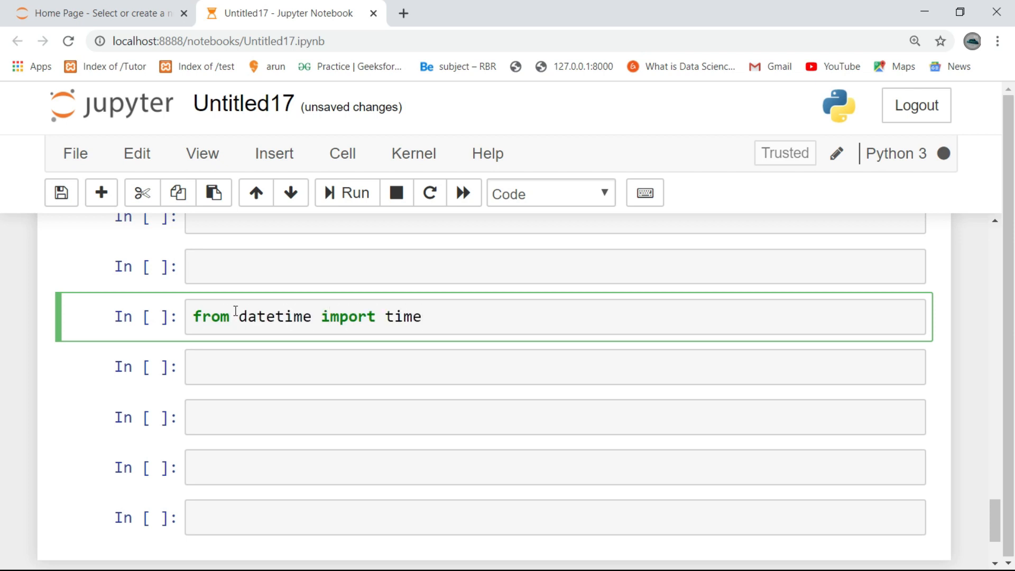
text(dat)
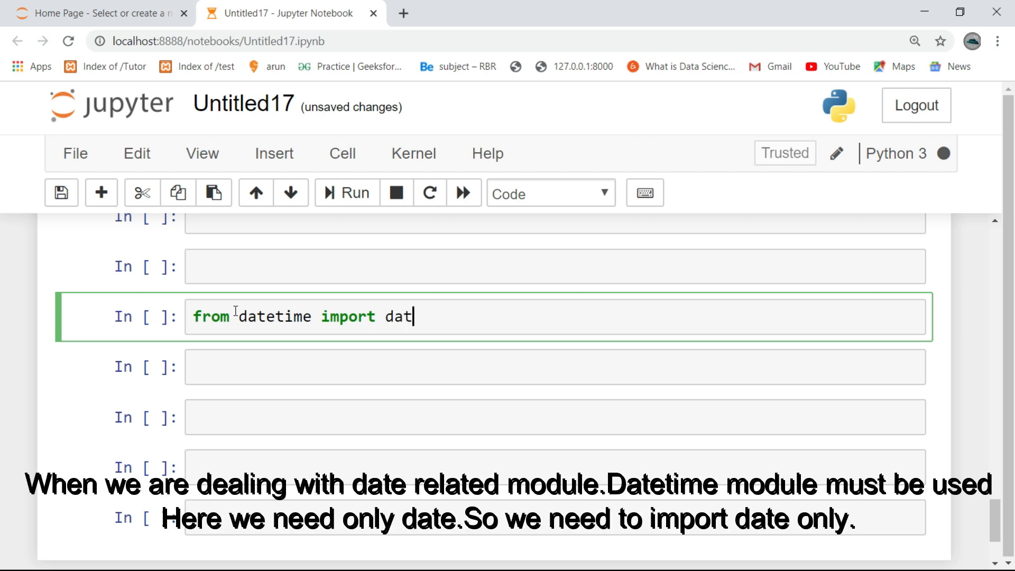
text(e)
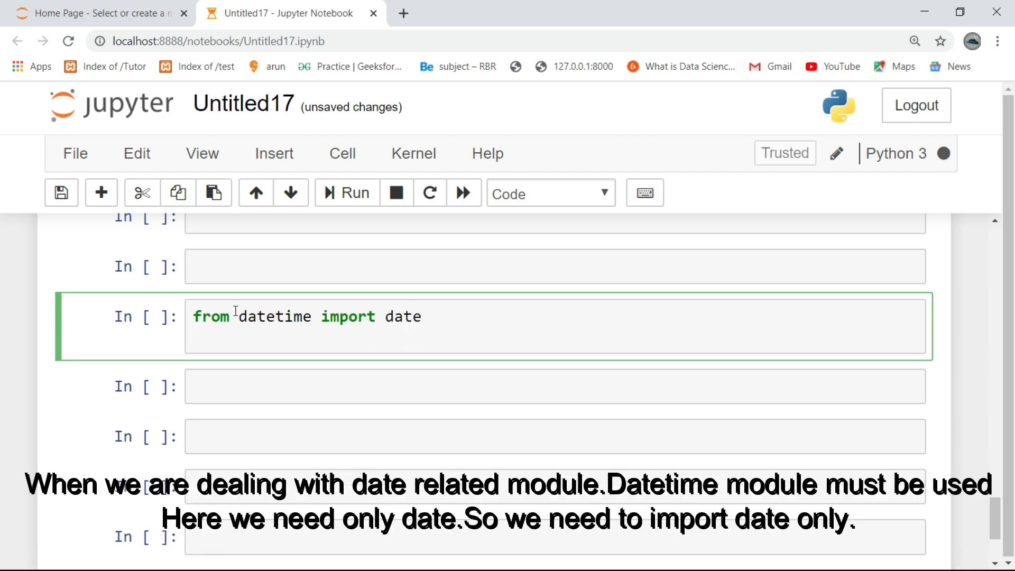
Add print("Enter the month and date") as the input prompt.
text(print())
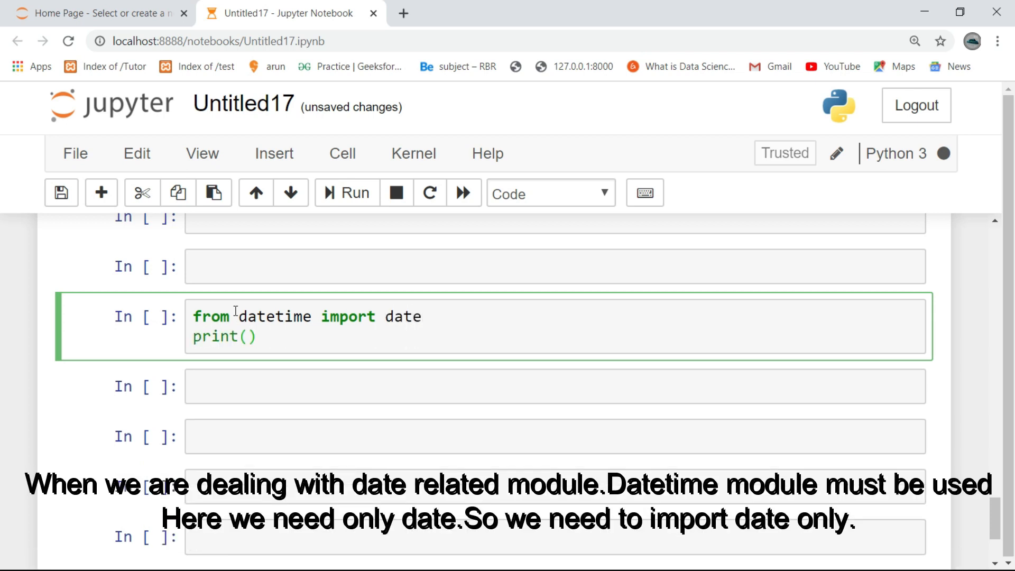
text("En")
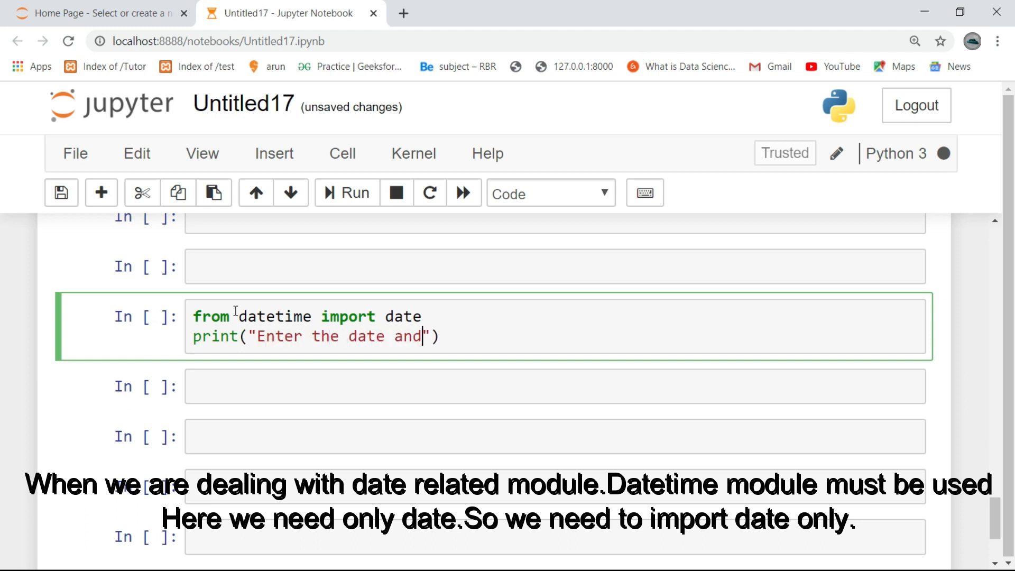
text(time)
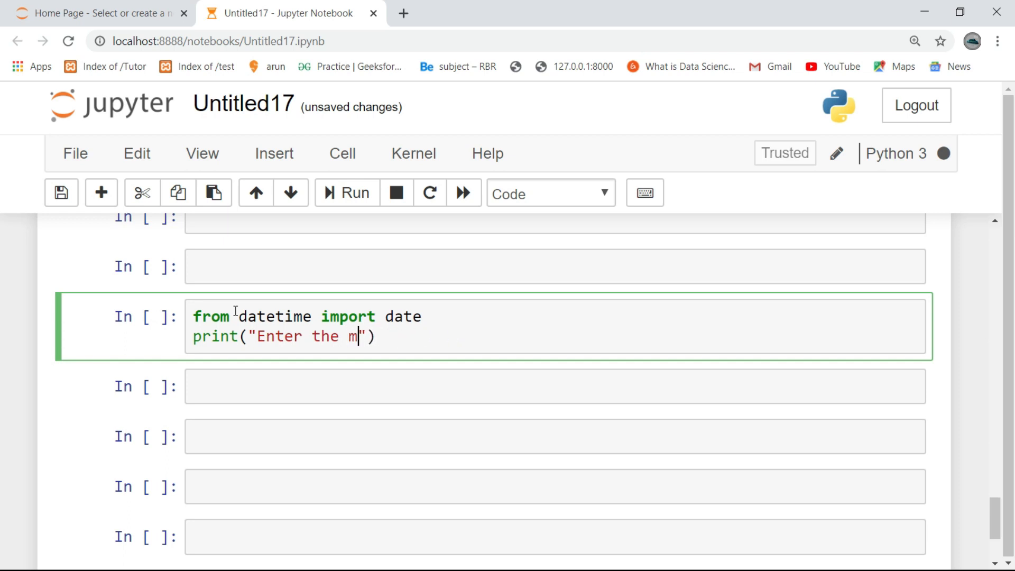
text(onth and date)
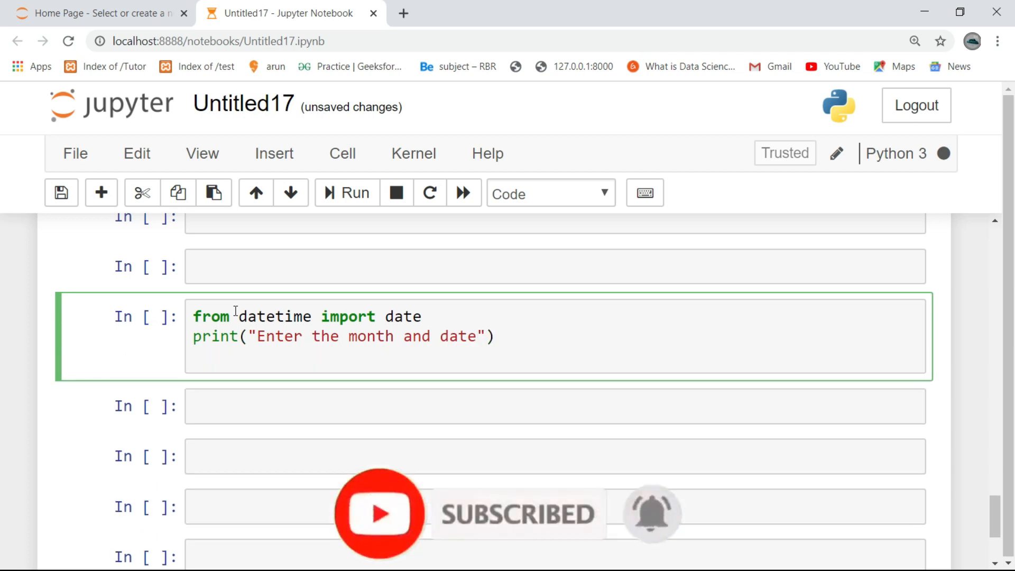
Add m,d=map(int,input().split()) to read month and day as integers.
text(m,d=)
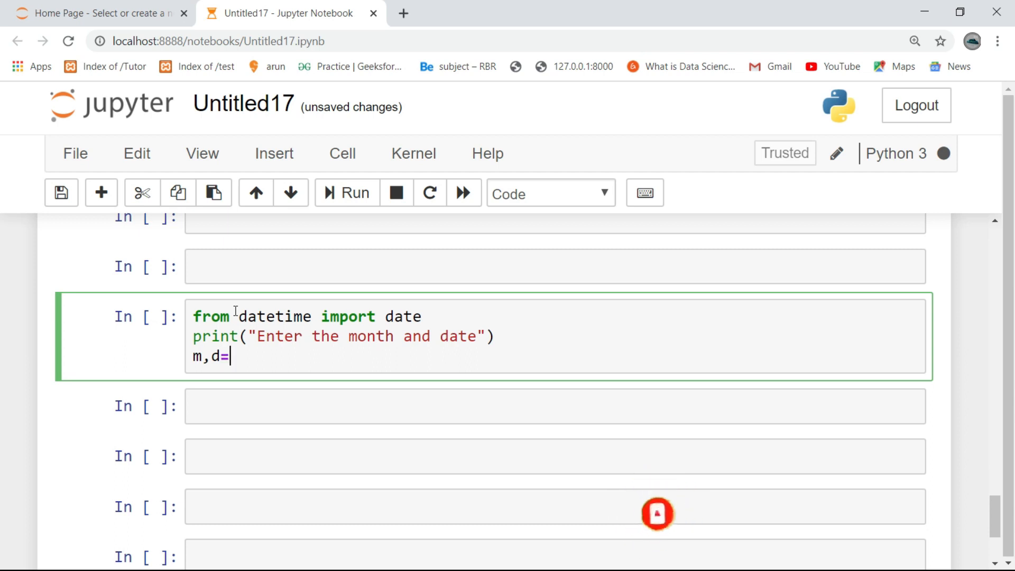
text(ma)
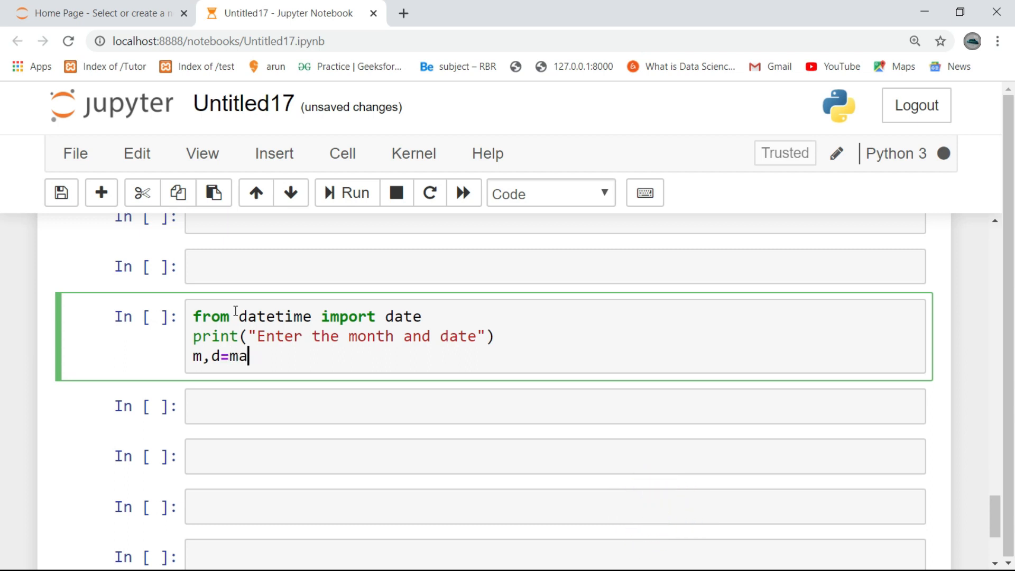
text(p(int))
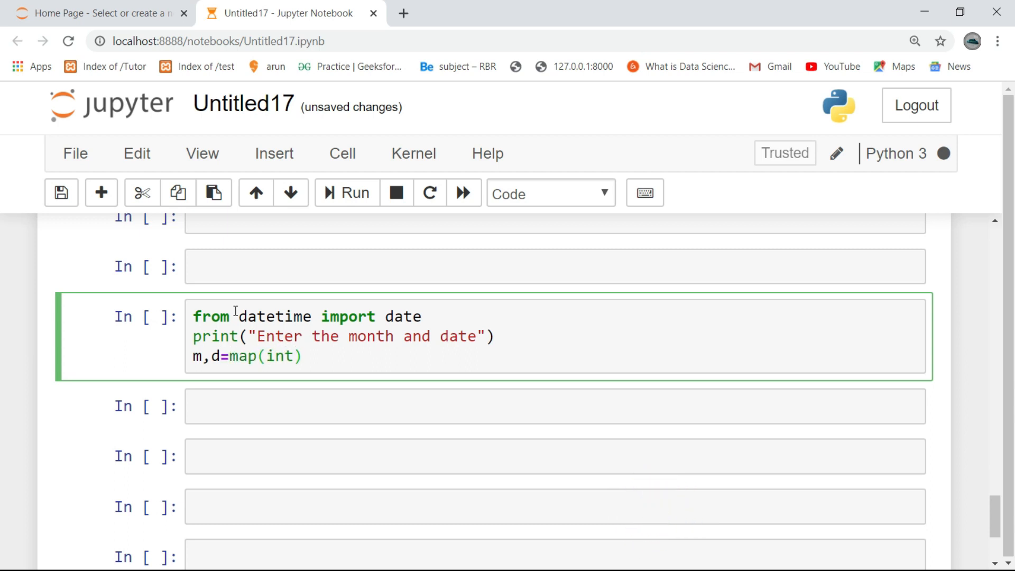
text(,input()
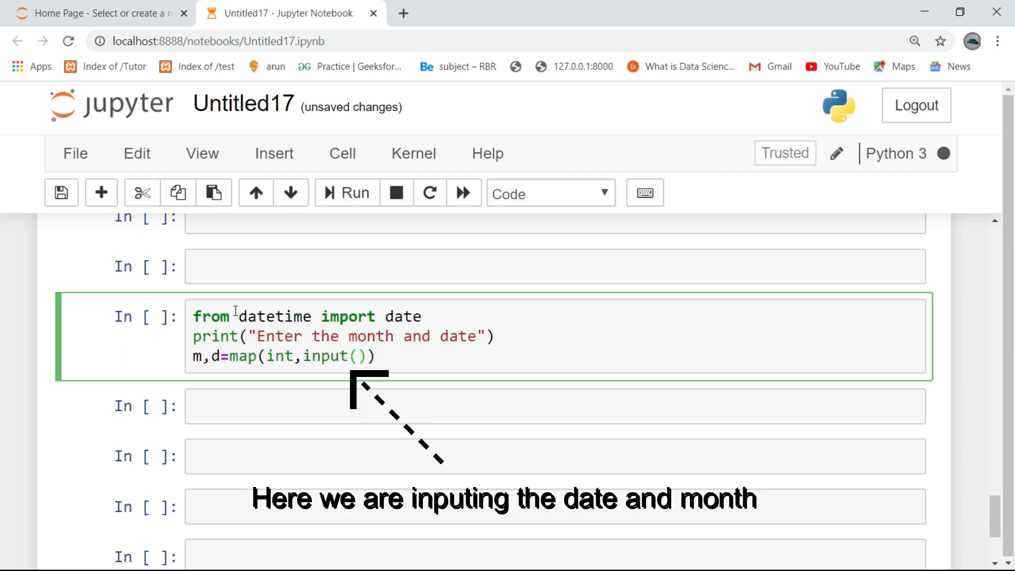
text(.split()
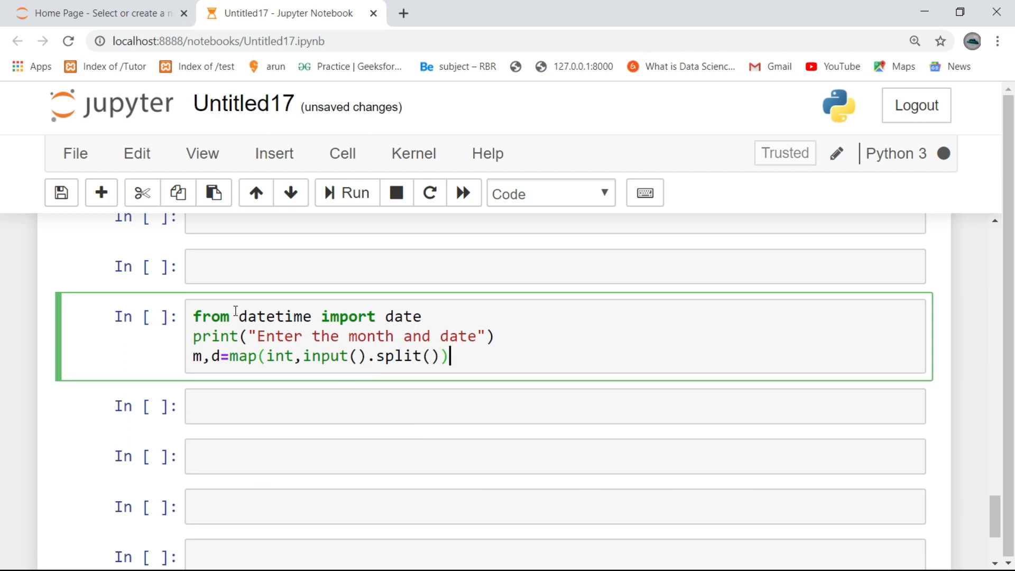
text(w)
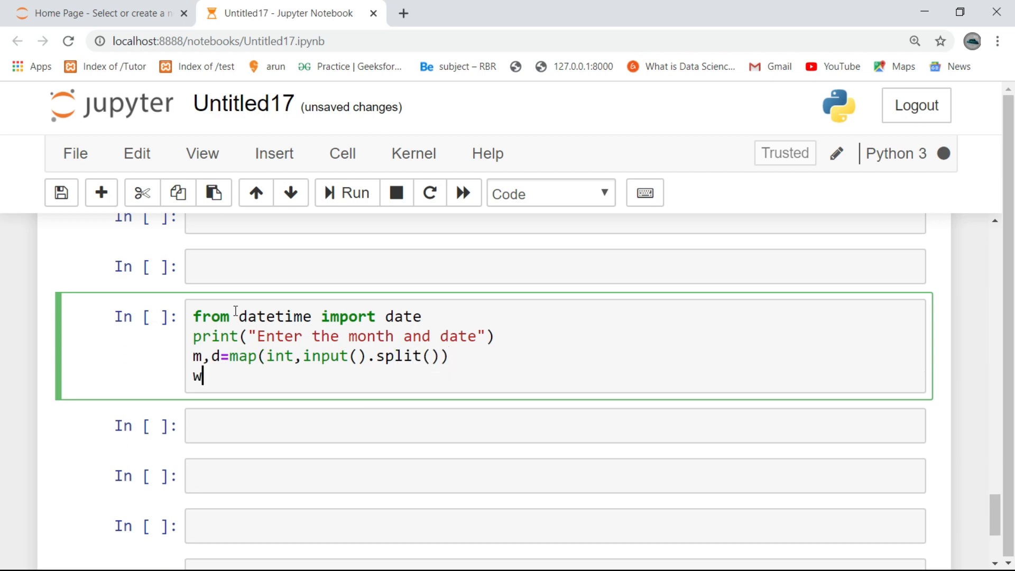
Start the weeks dictionary with 1:'Monday', 2:'Tuesday' and 3:'Wednesday'.
text(eeks=)
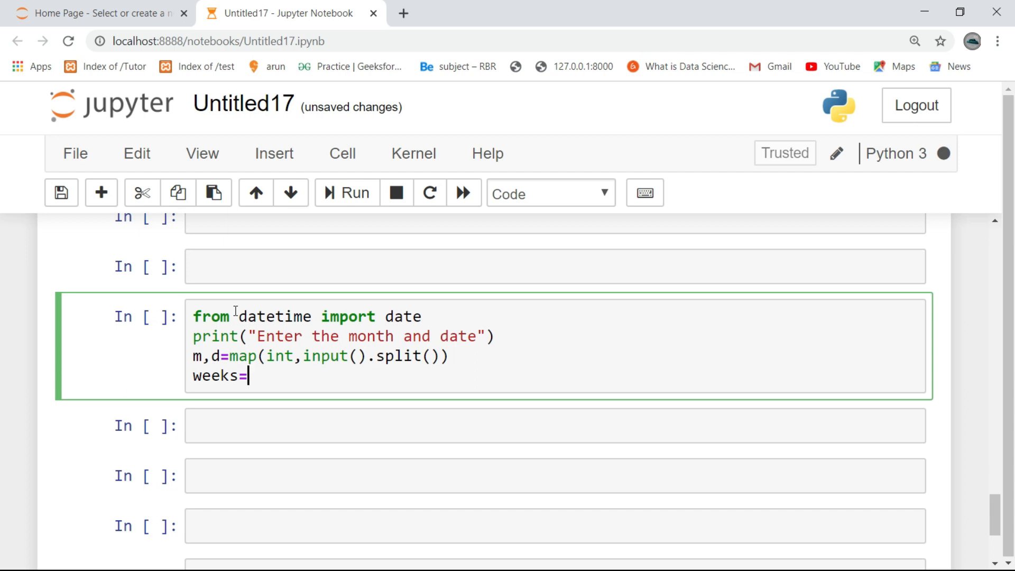
text({1})
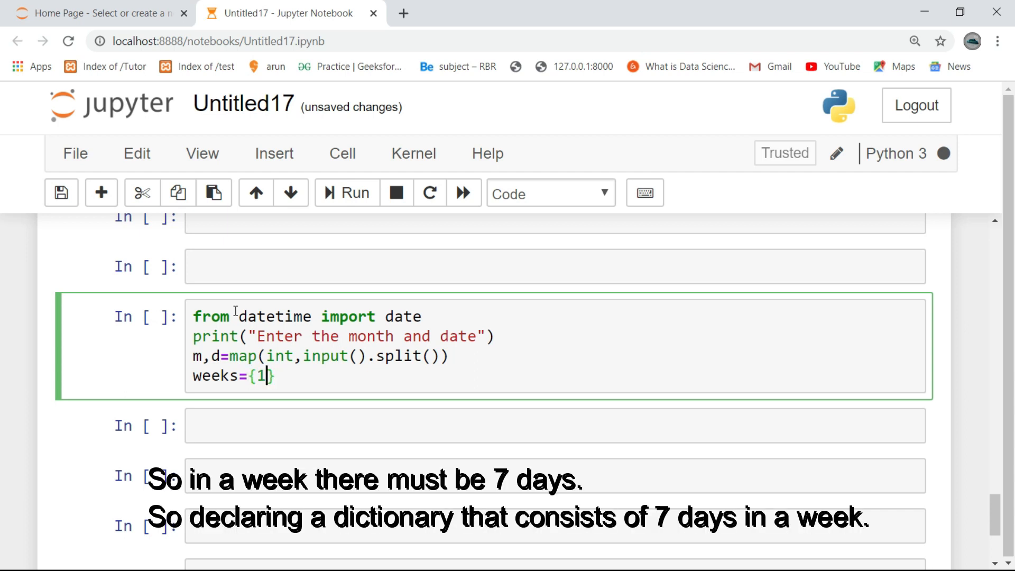
text(:'Mo)
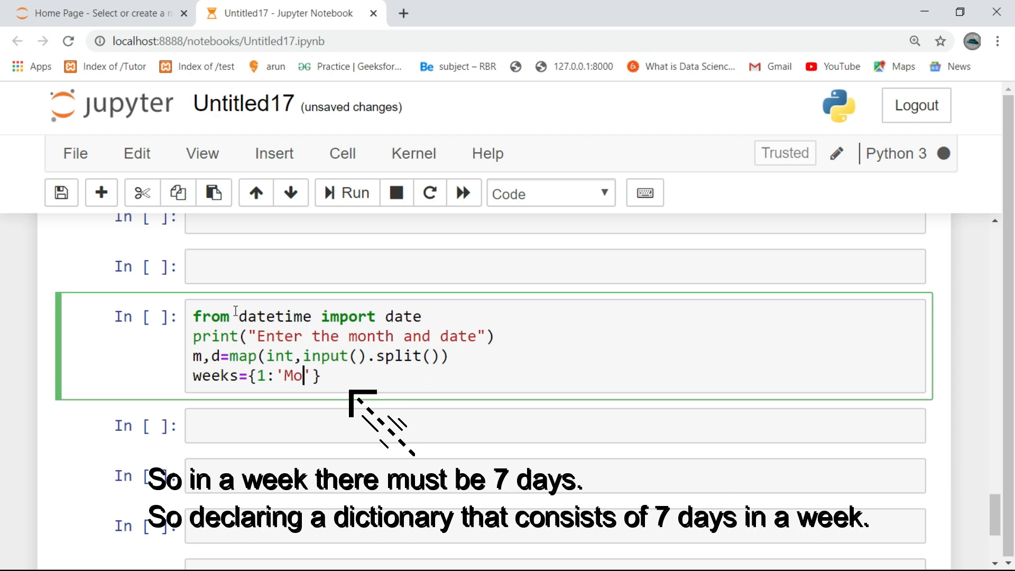
text(nday)
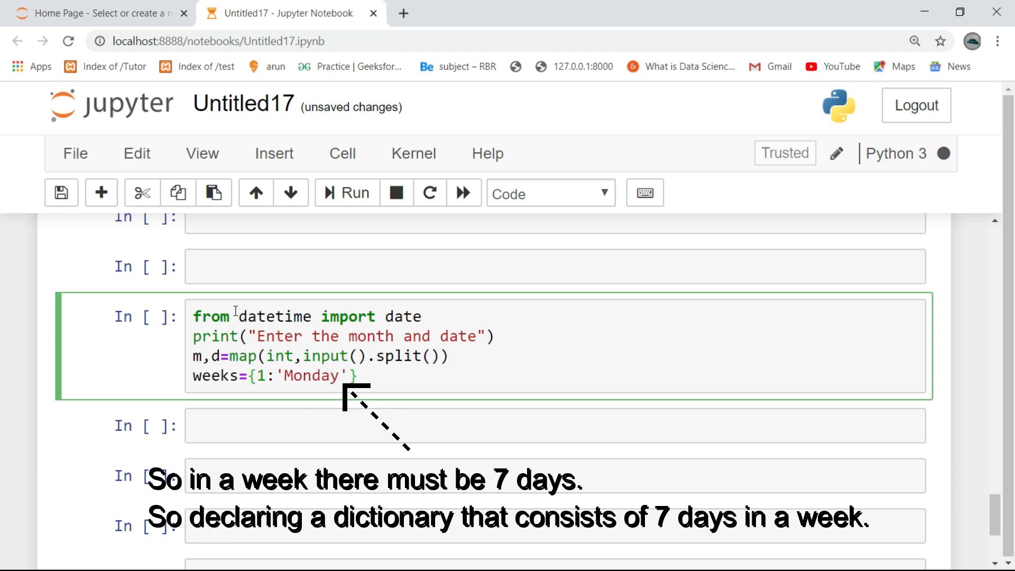
text(,2:)
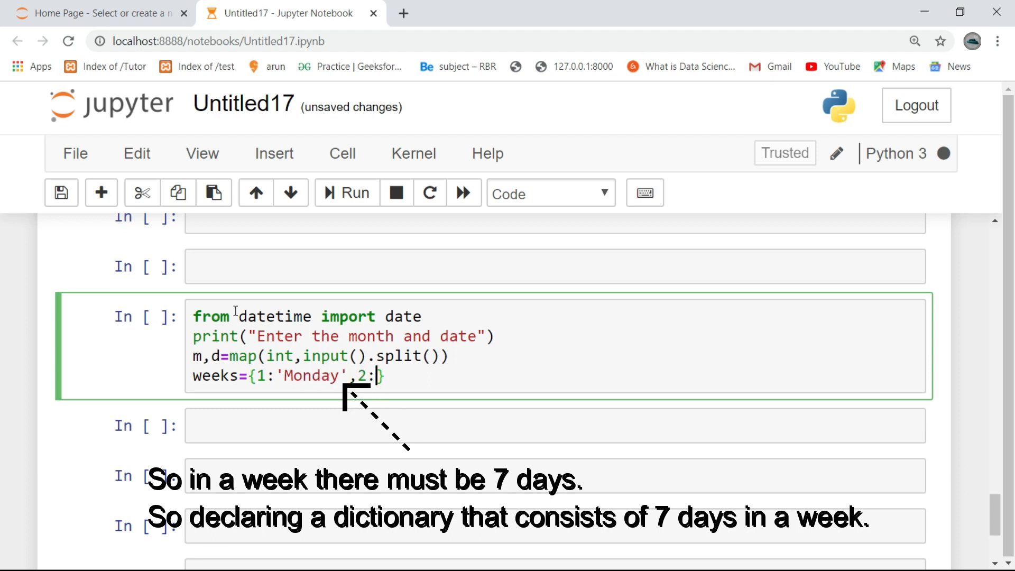
text('Tu')
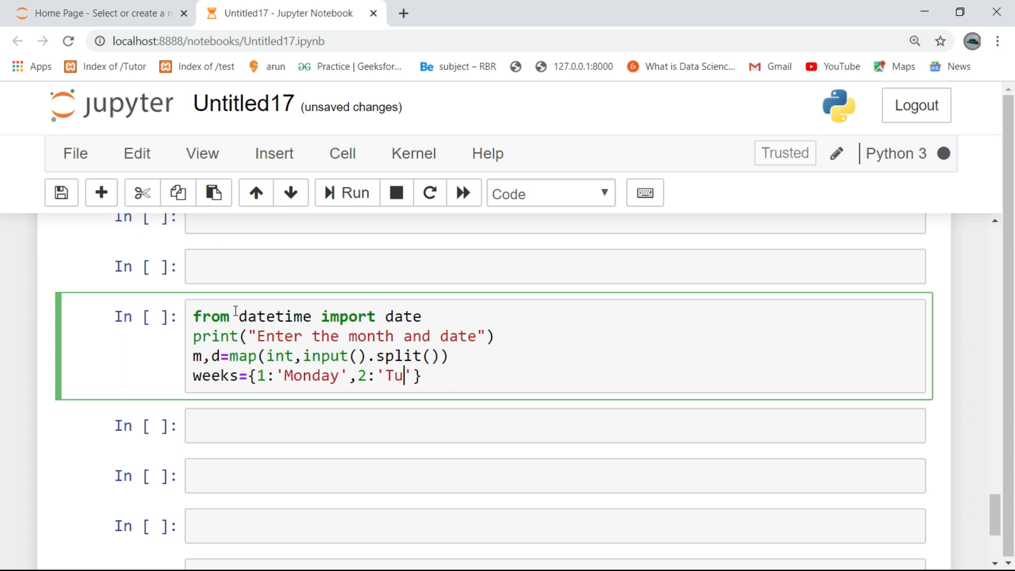
text(esday',)
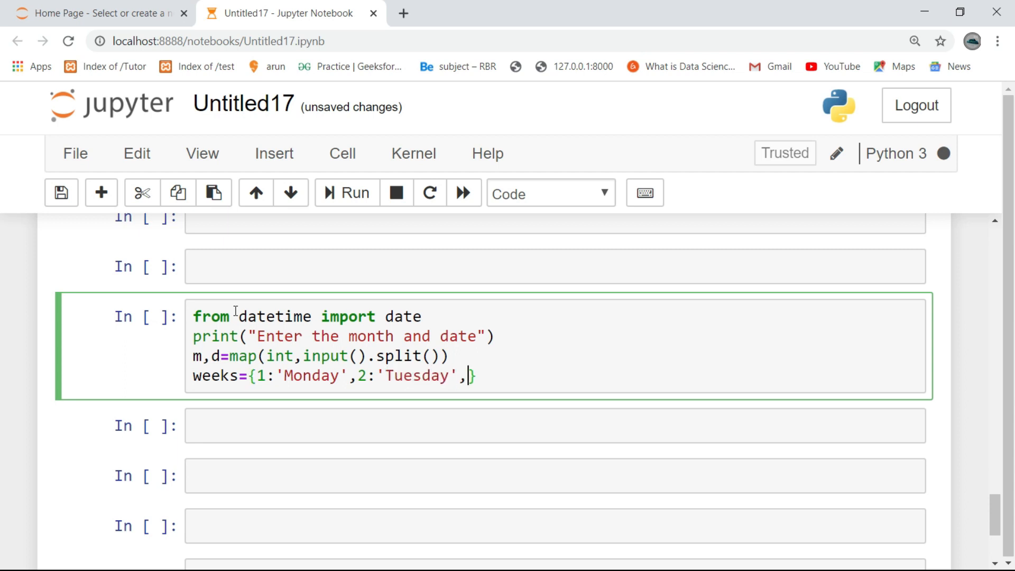
text(3:'Wed')
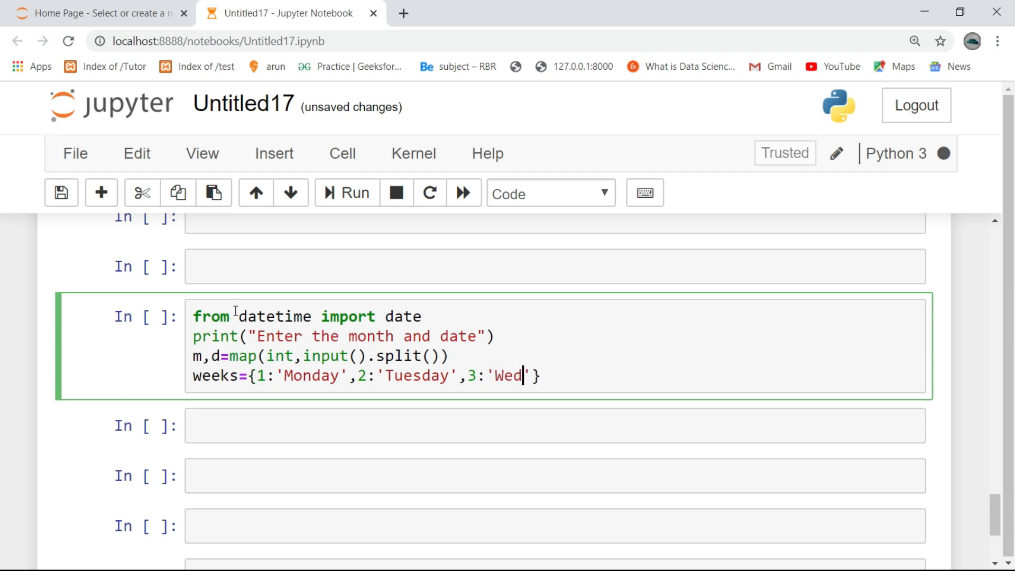
text(nesday)
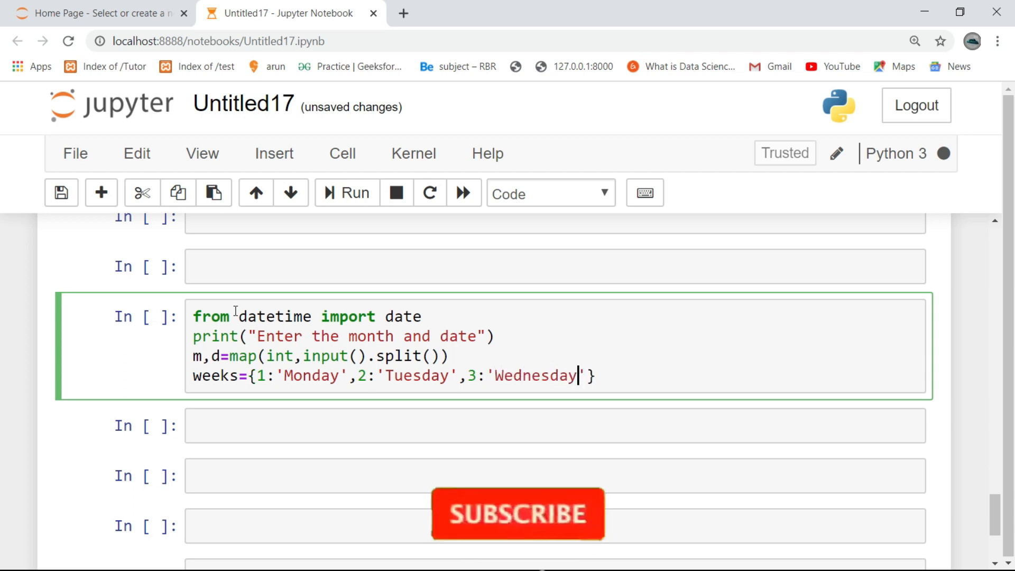
text(,4:'Th')
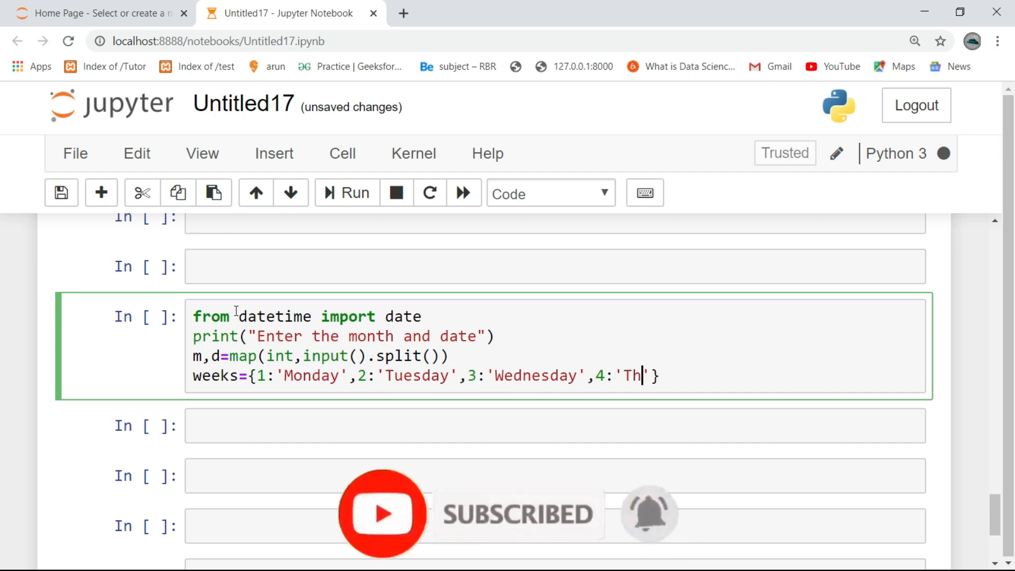
Add entries 4:'Thursday' through 7:'Sunday' and close the dictionary brace.
text(u)
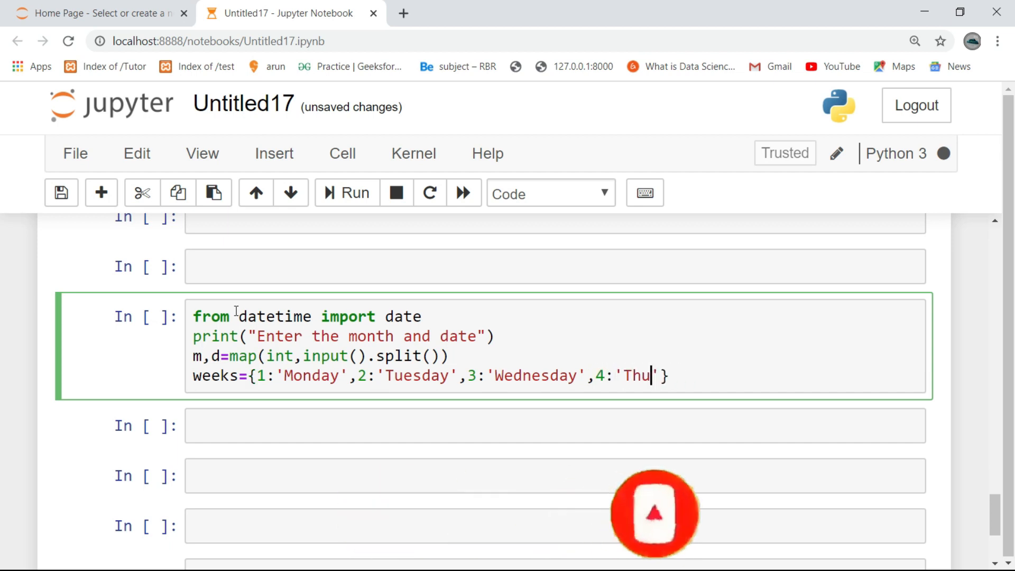
text(rsday)
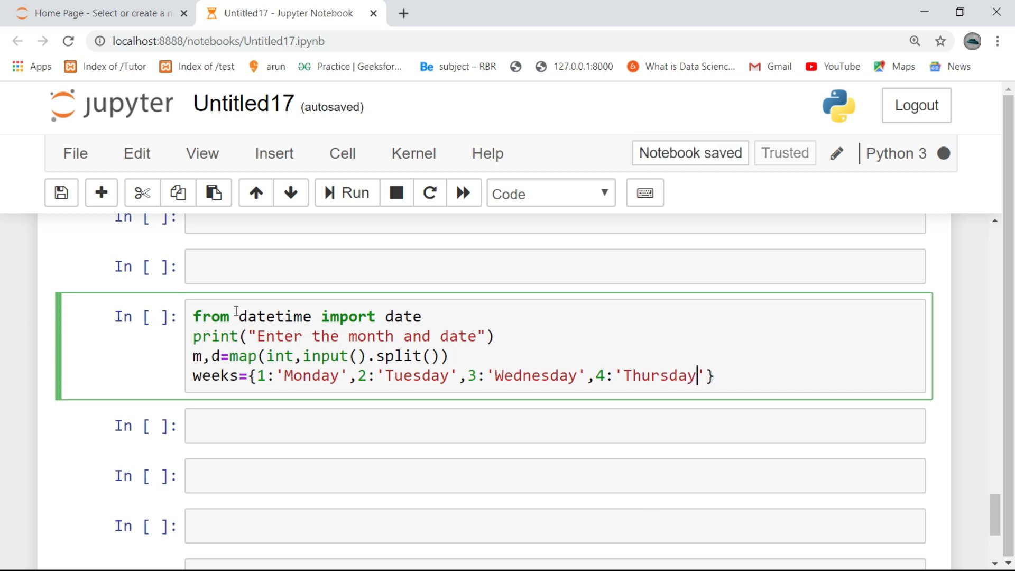
text(,)
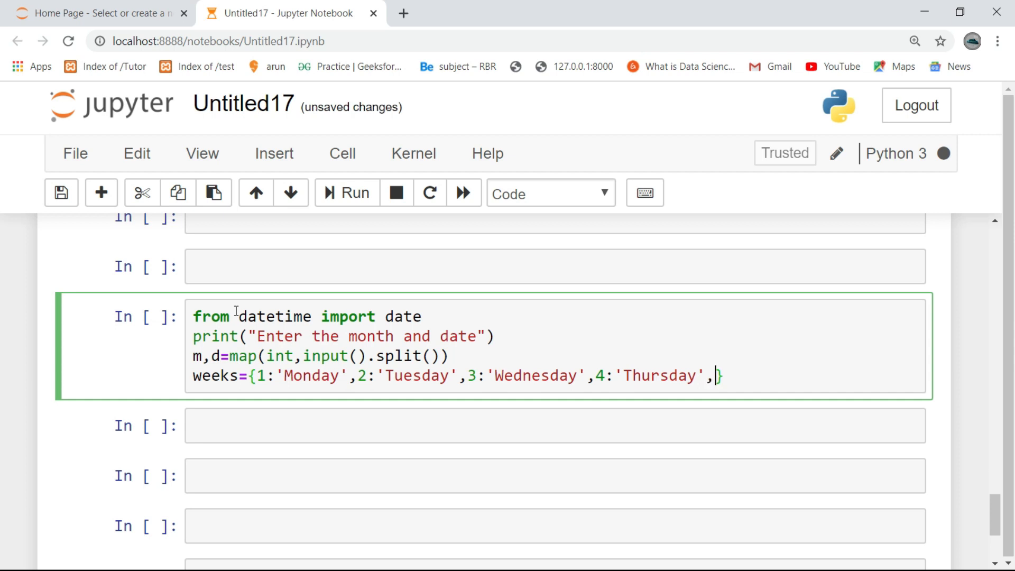
text(5:)
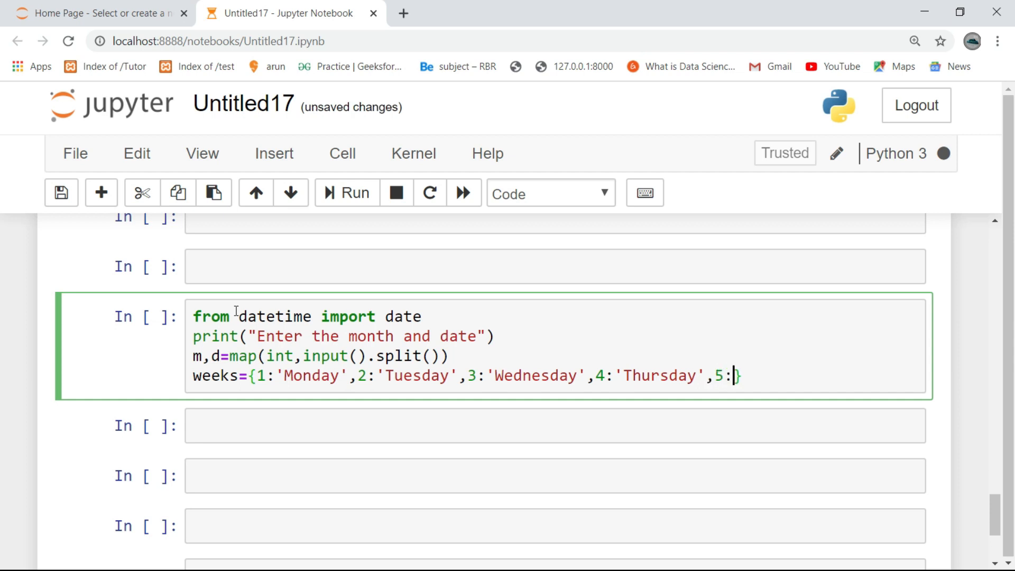
text(Friday')
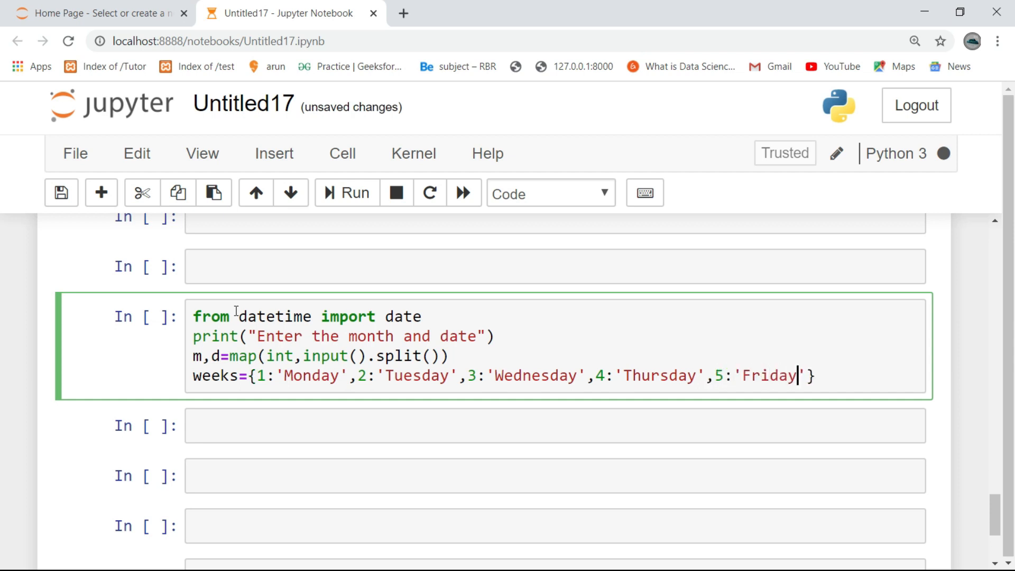
text(,)
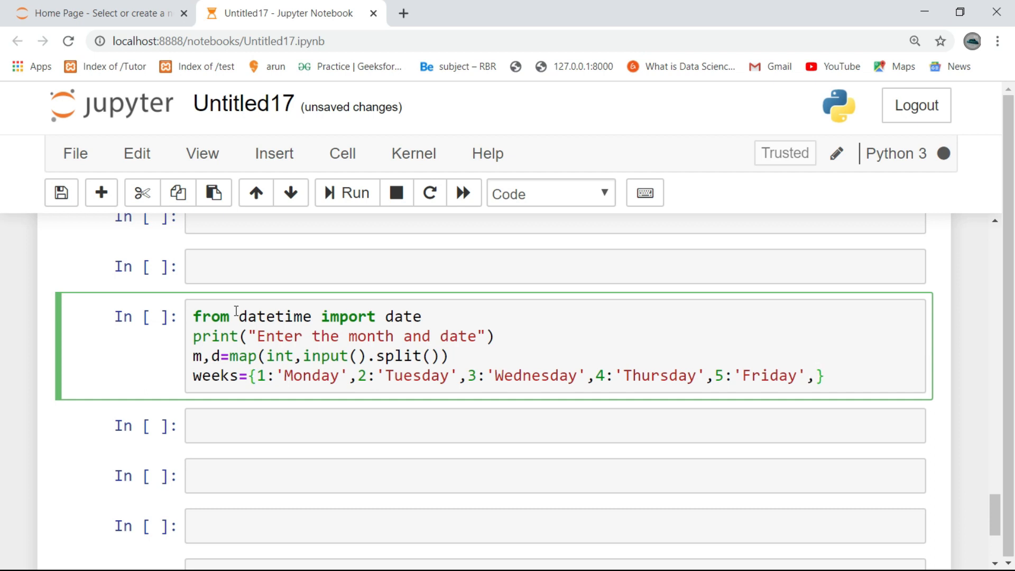
text(6:')
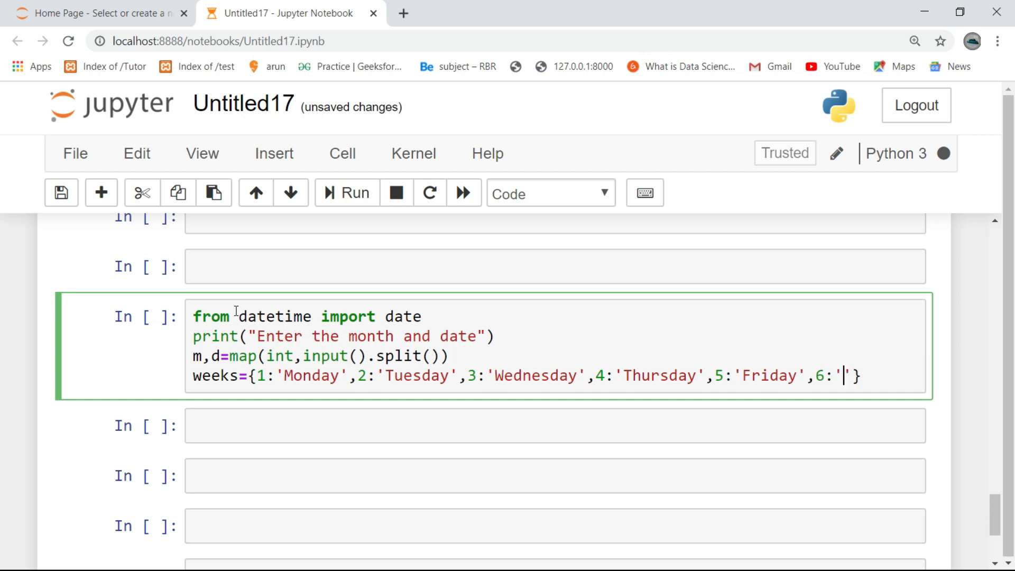
text(Sat)
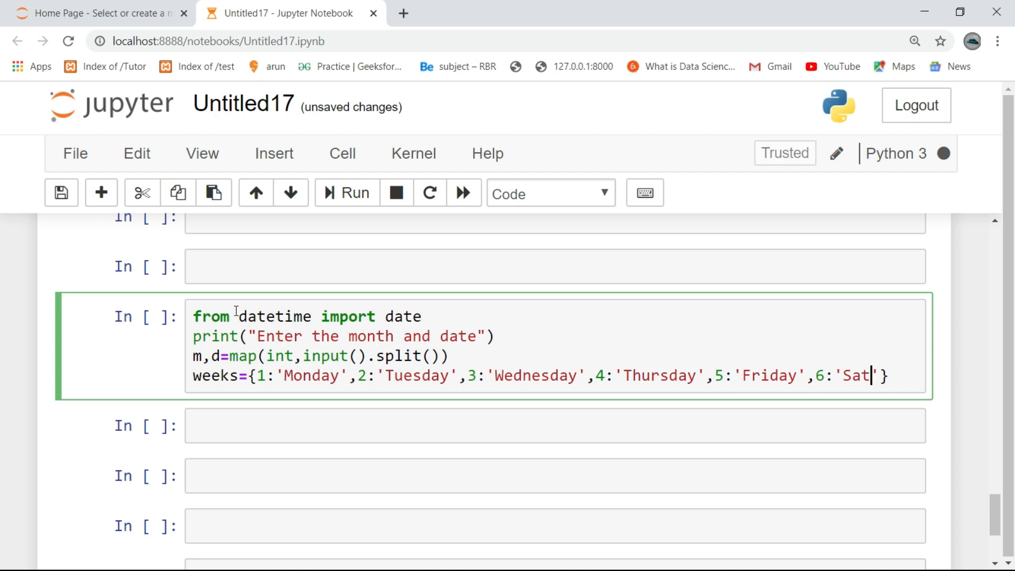
text(urday',7:')
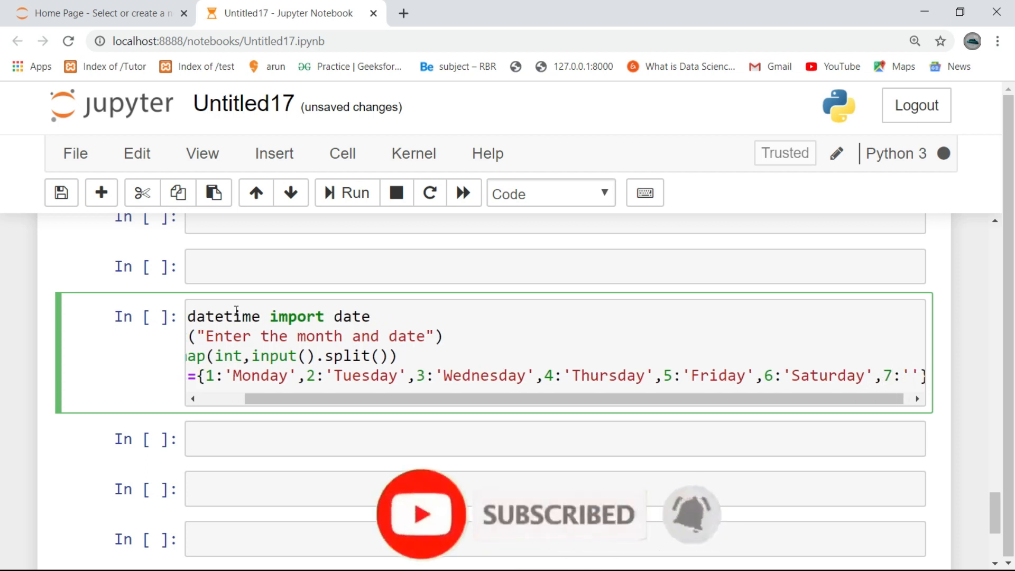
text(Sunday)
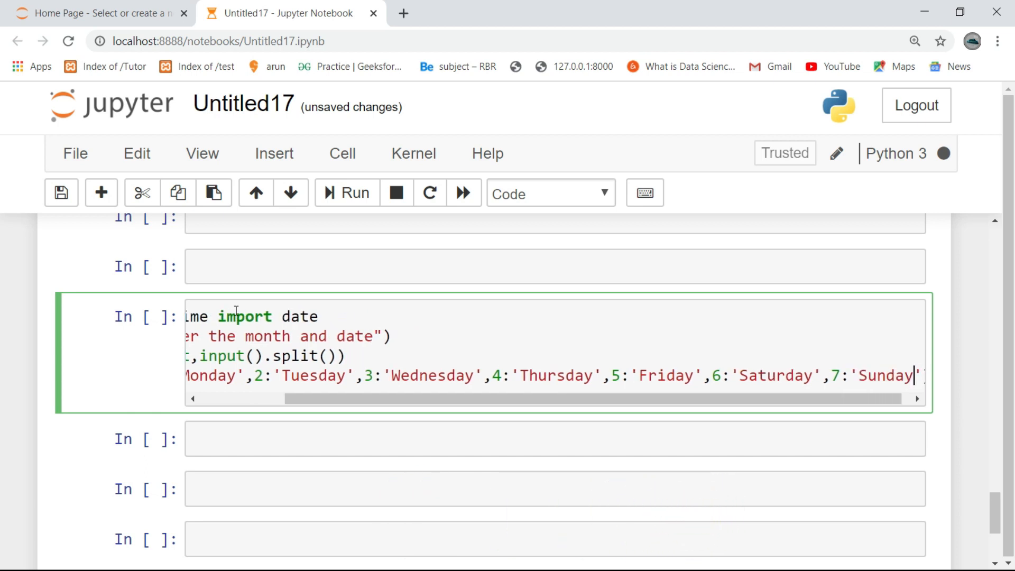
text(})
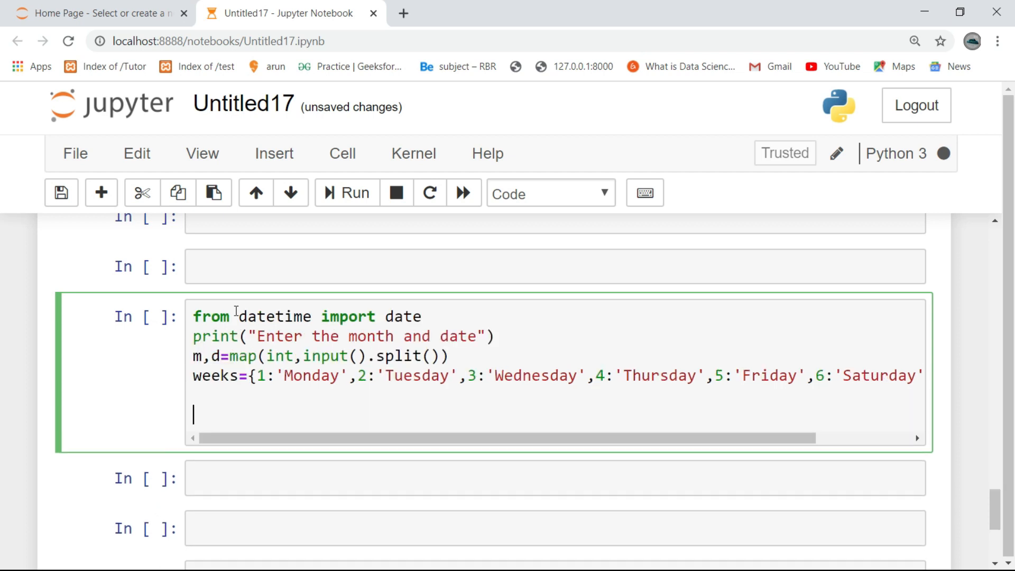
Add w=date.isoweekday(date(2020,m,d)) to compute the weekday number.
text(w=)
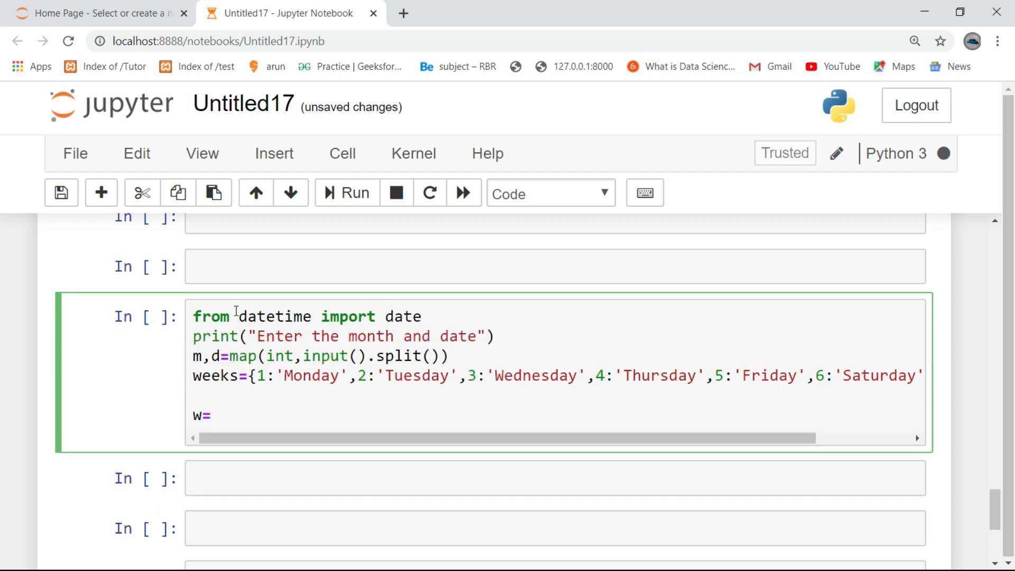
text(date.i)
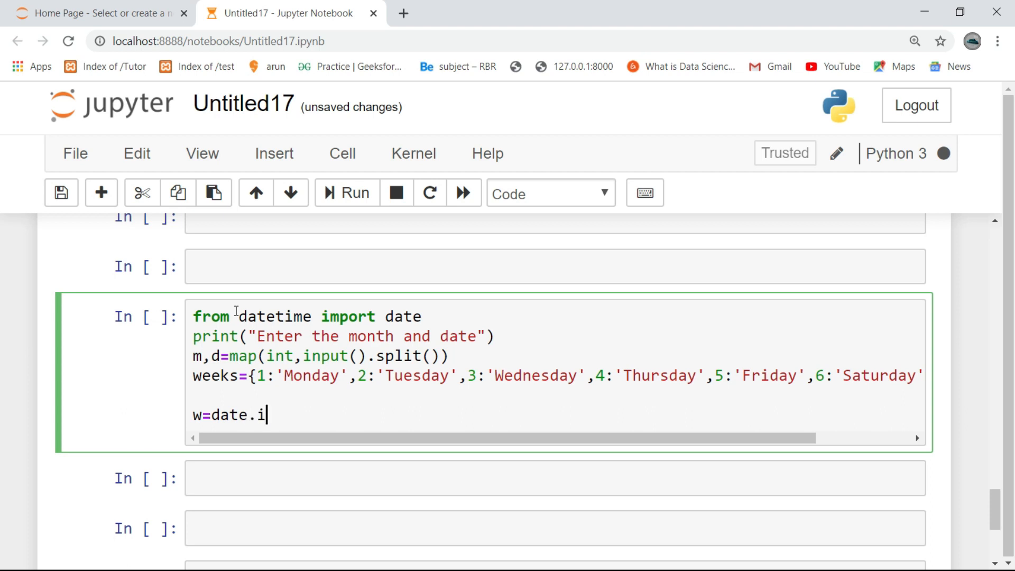
text(sowee)
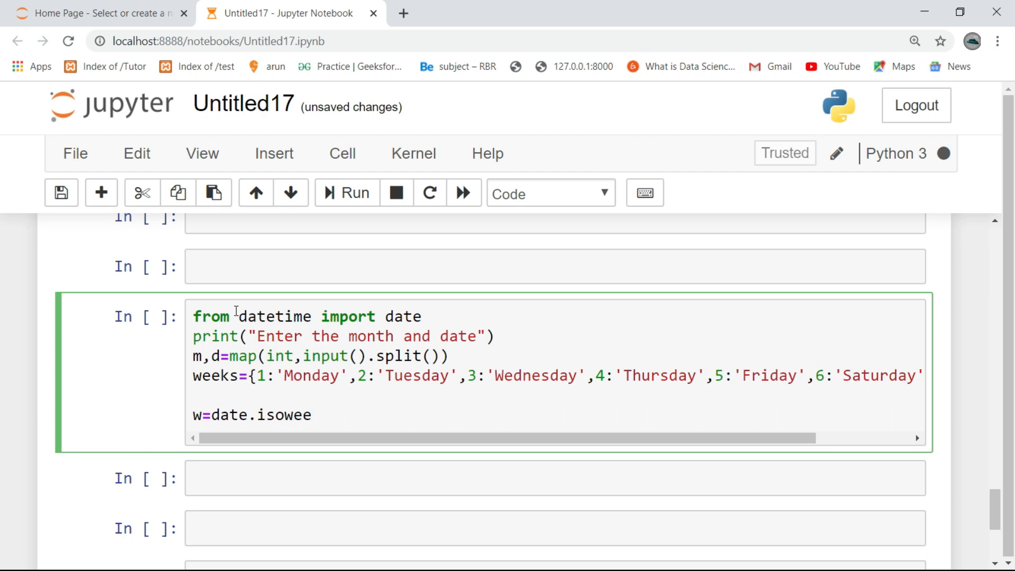
text(kday())
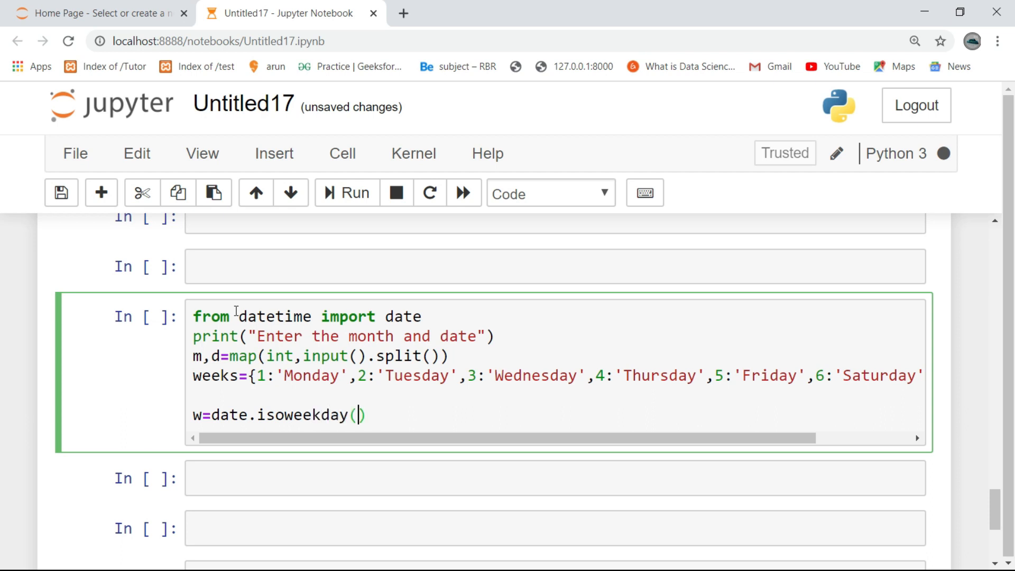
text(date)
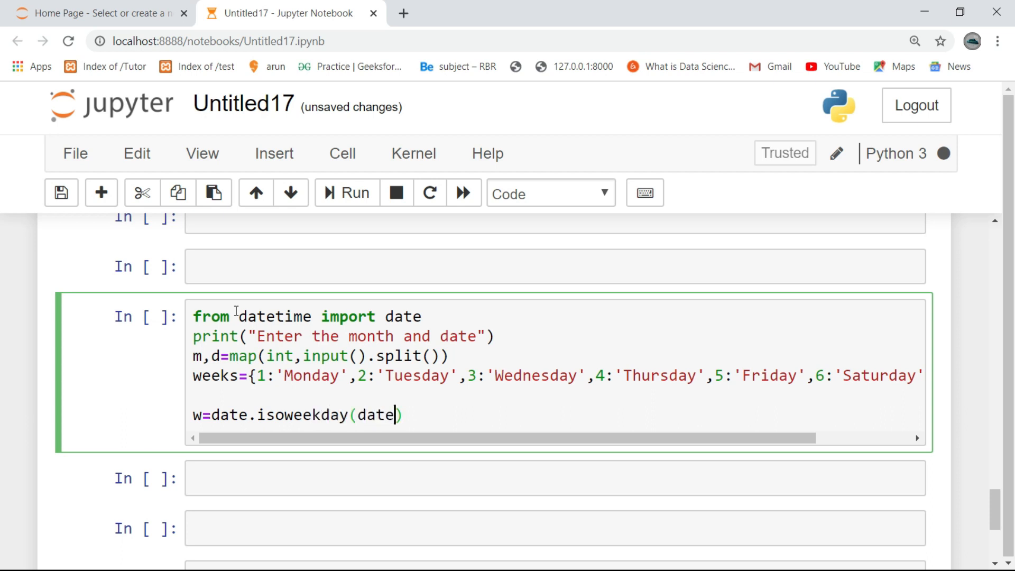
text((202)
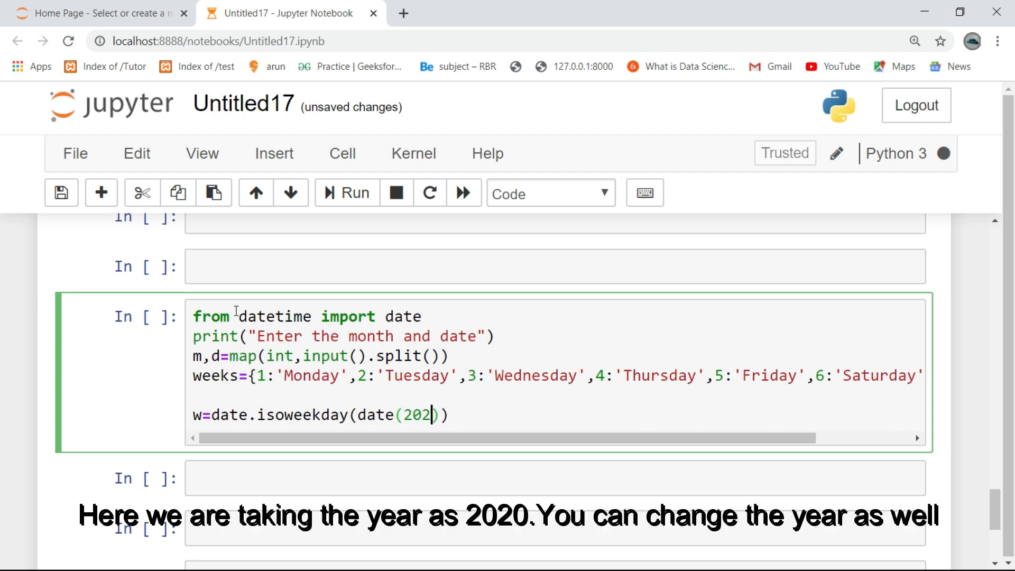
text(0,m,)
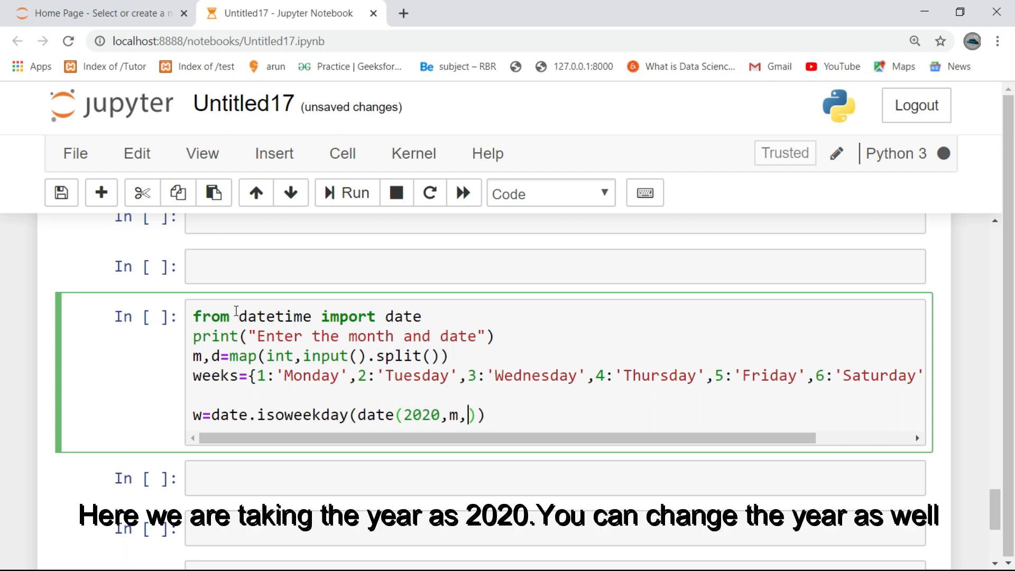
text(d)
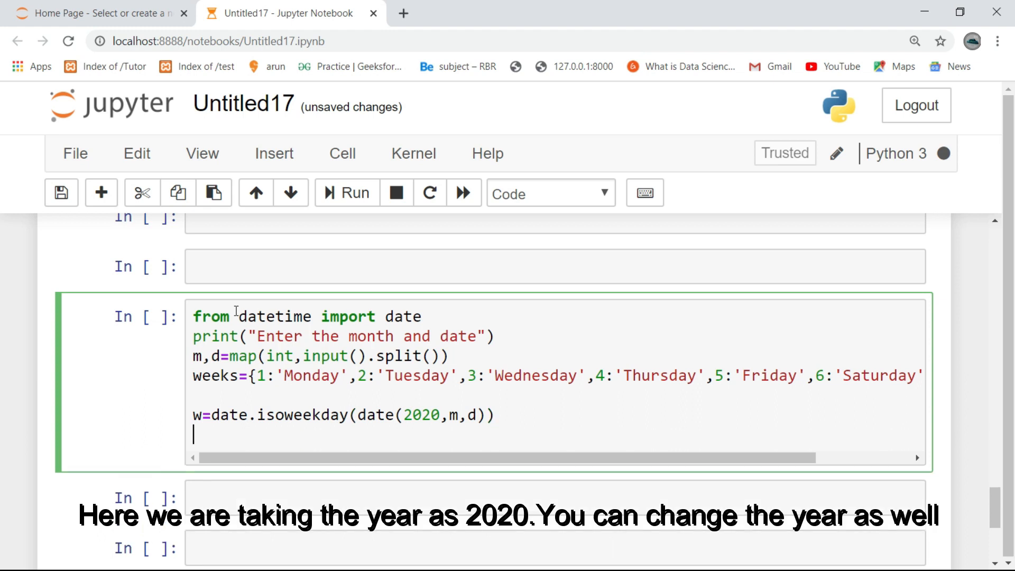
text(print("N)
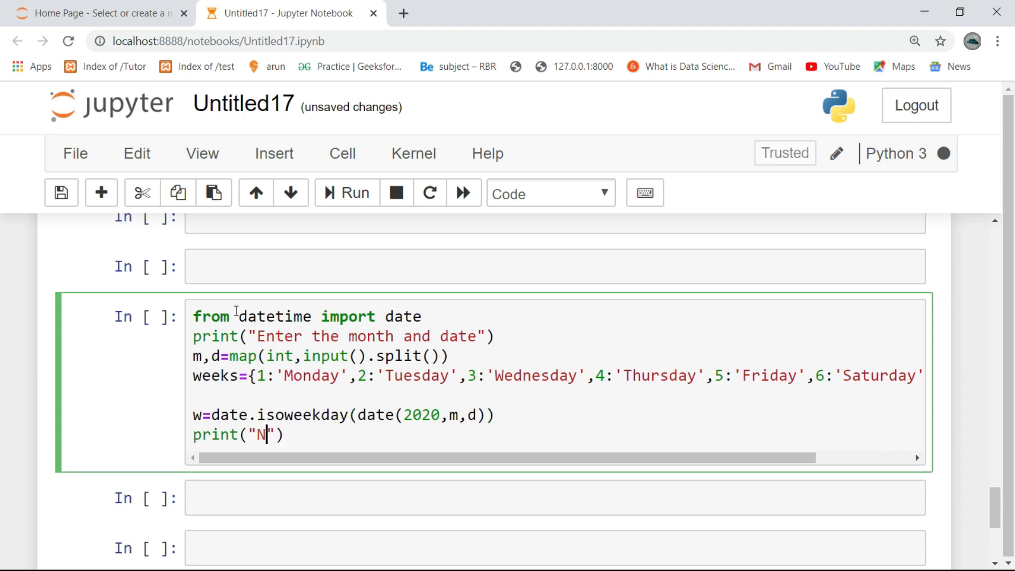
Finish print("Name of the date:"weeks[w]), fixing the 'dare' typo, and run the cell.
text(ame of the)
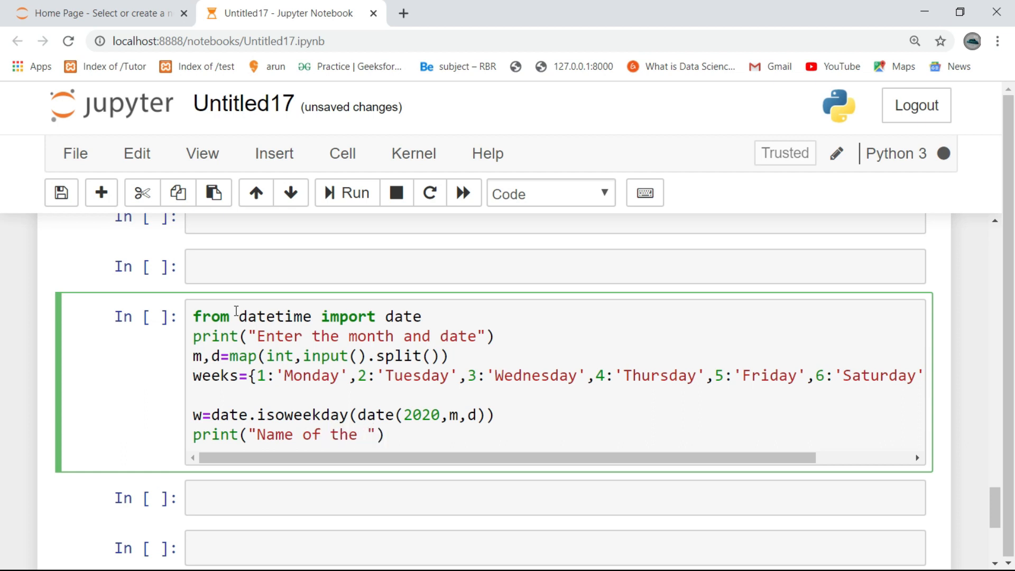
text(dare)
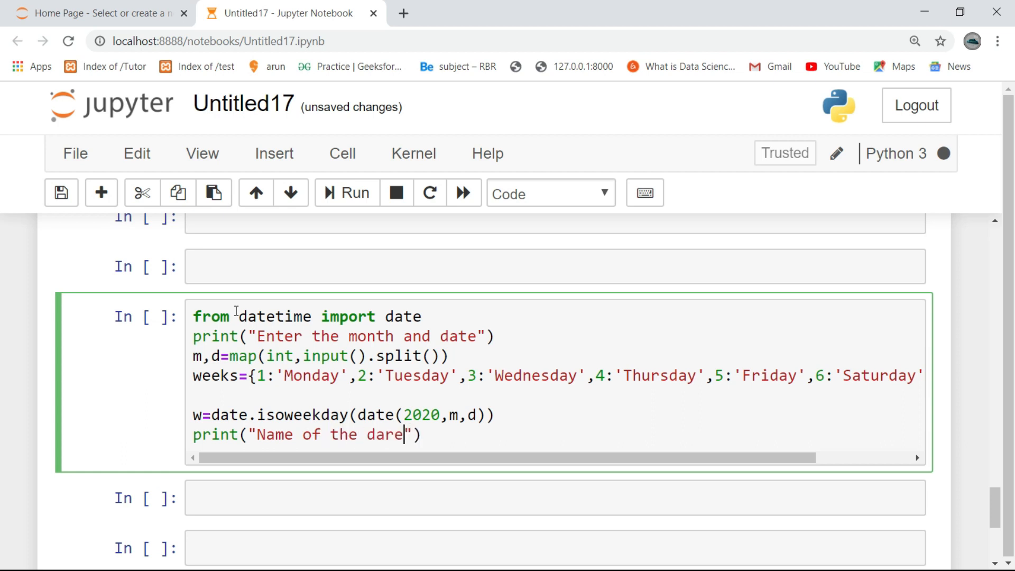
text(date)
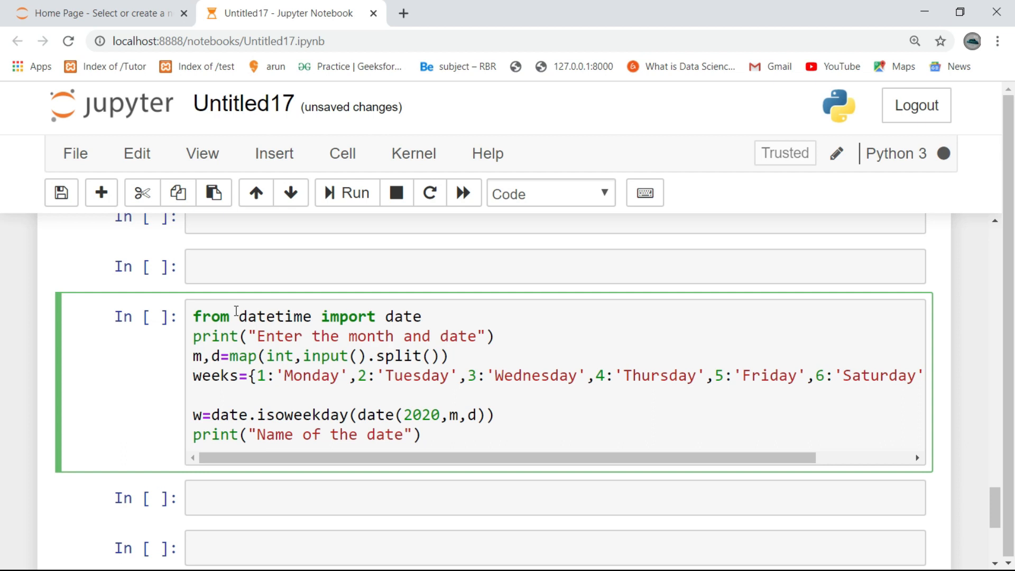
click(404, 435)
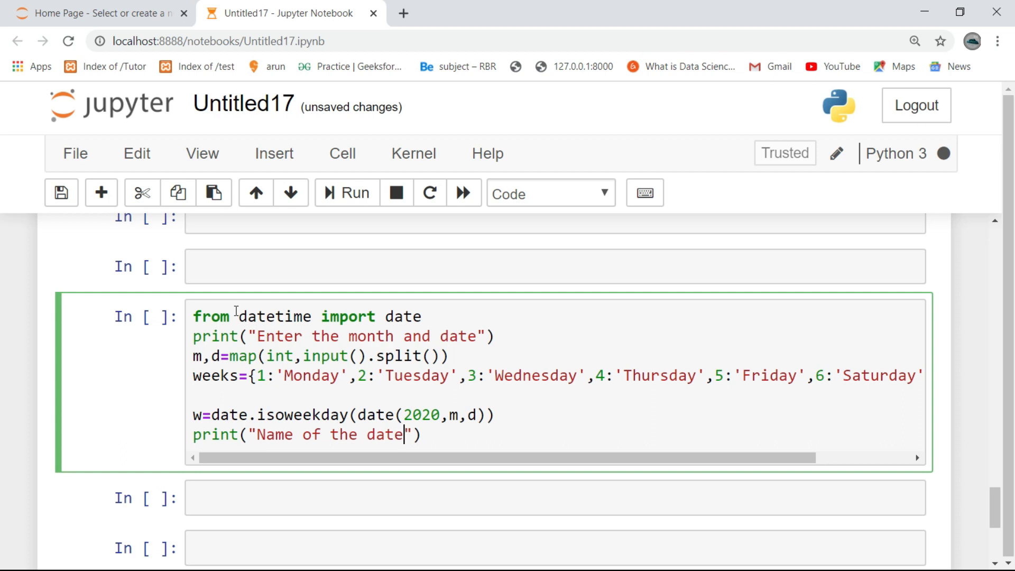
text(:)
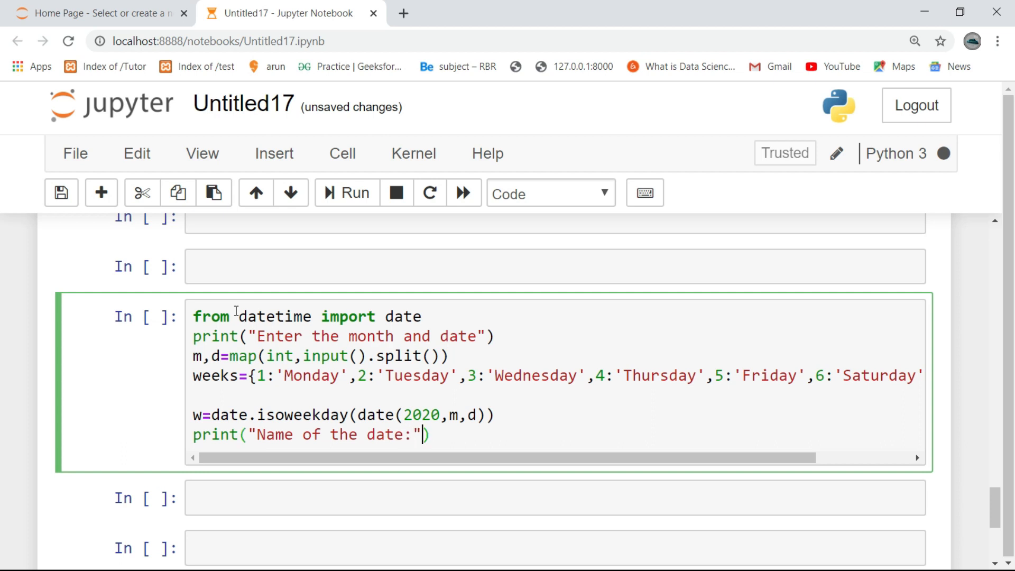
text(weeks[w)
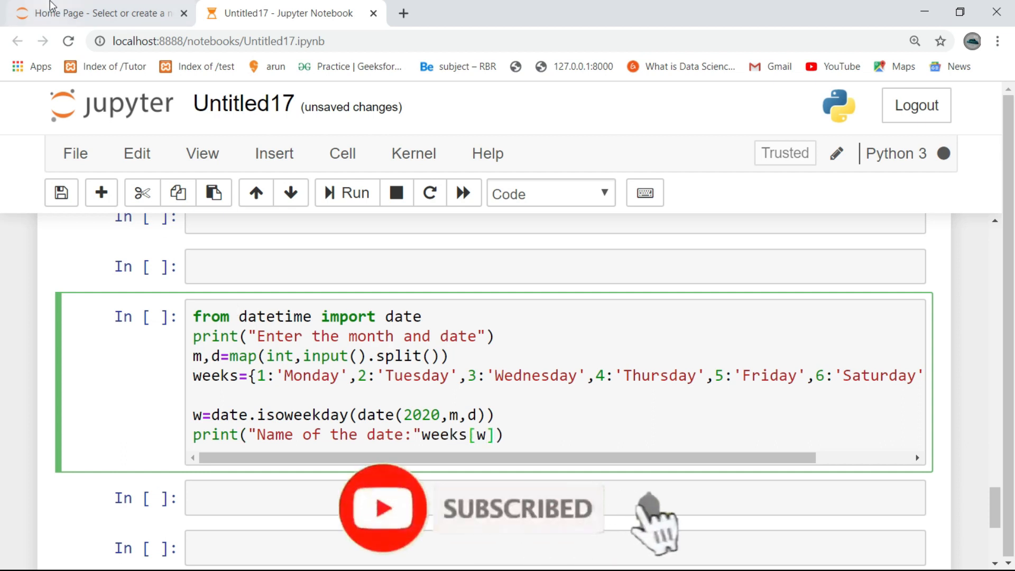
click(347, 193)
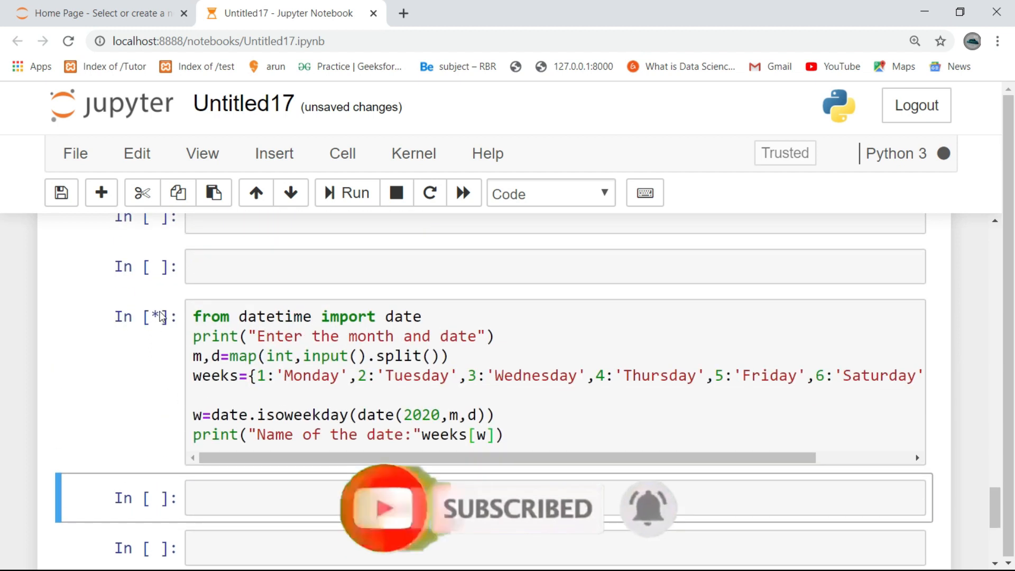
Restart the hung kernel, add the missing comma before weeks[w], and rerun.
drag(330, 458, 557, 458)
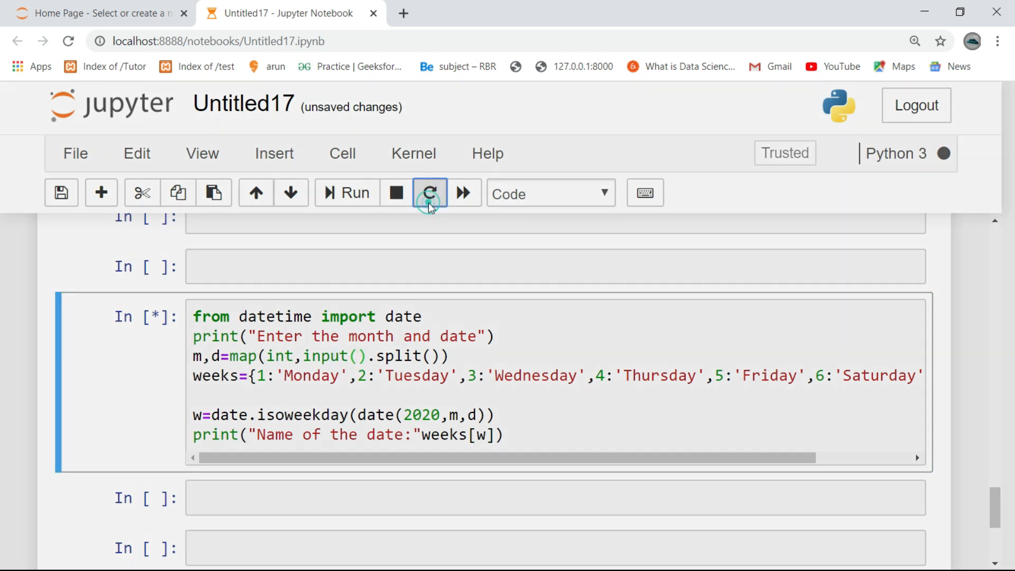
click(430, 193)
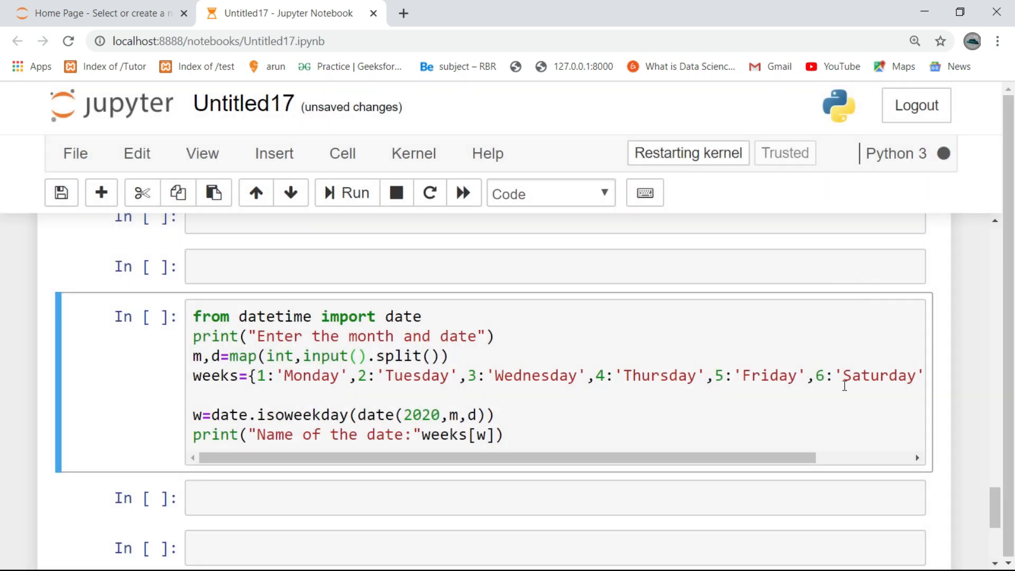
click(347, 193)
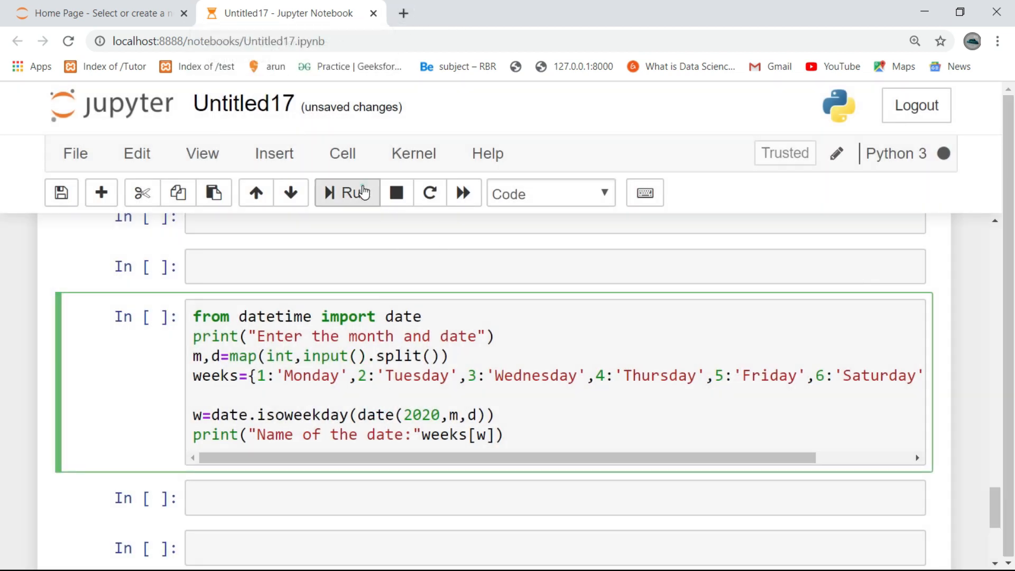
click(346, 193)
text(,)
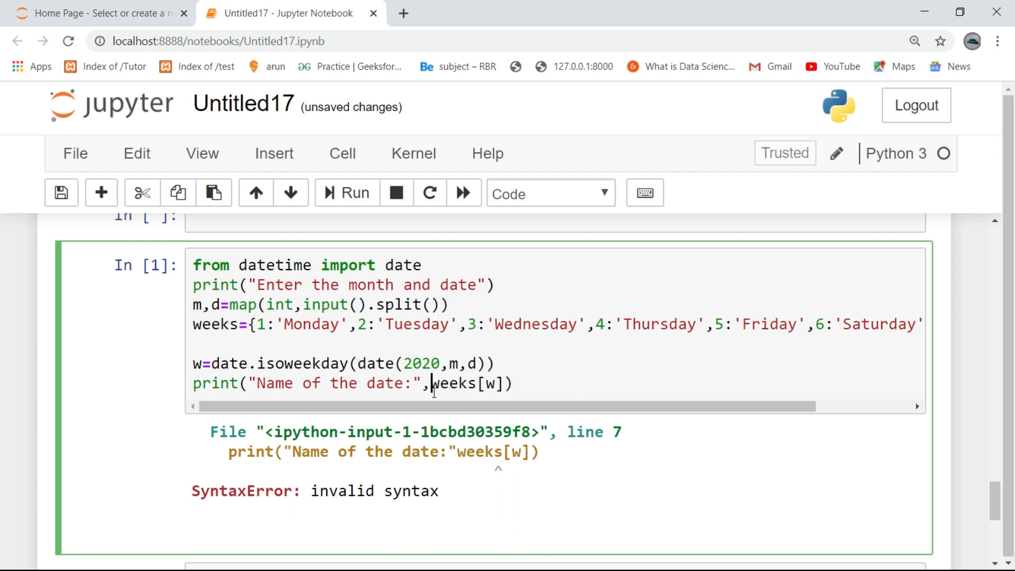
click(346, 193)
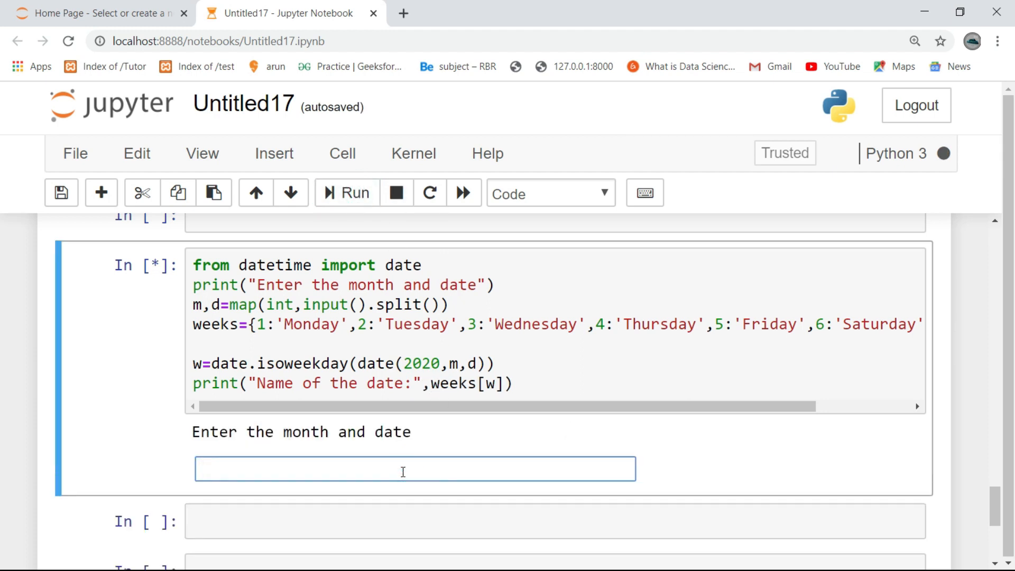
Enter 1 1 as input, producing Wednesday.
text(1 1)
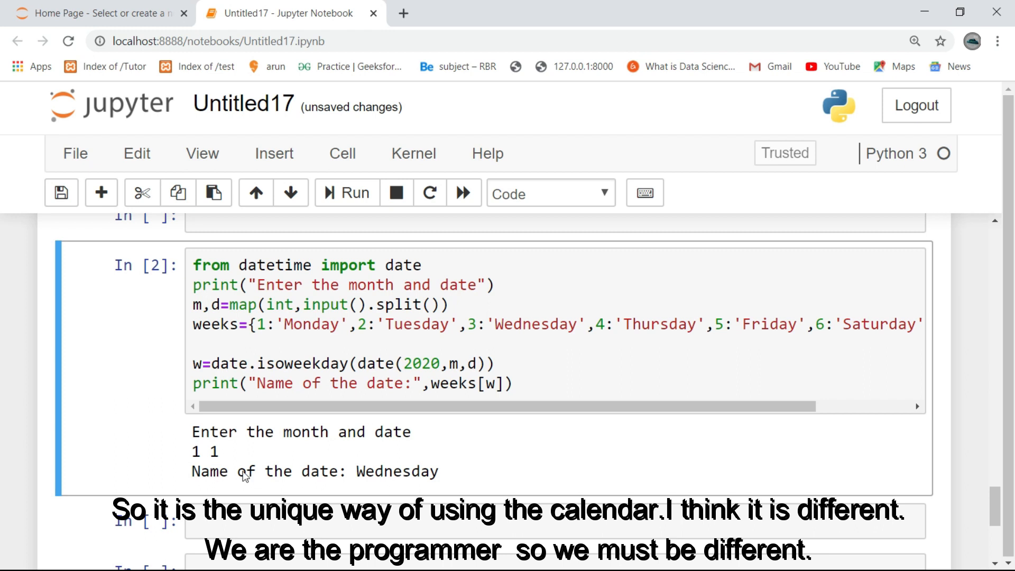
Rerun the cell with input 1 13, producing Monday.
click(346, 193)
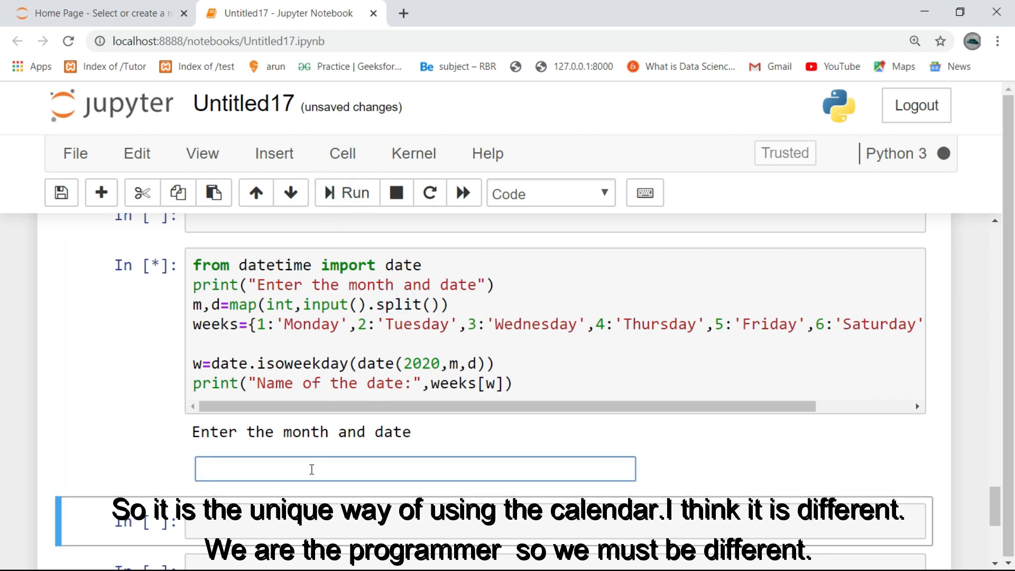
text(1)
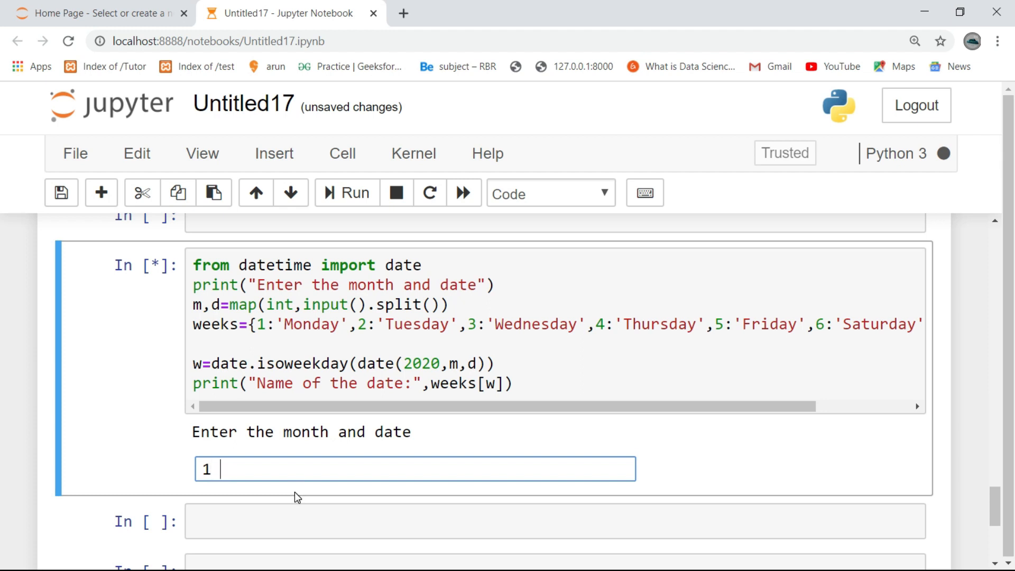
text(13)
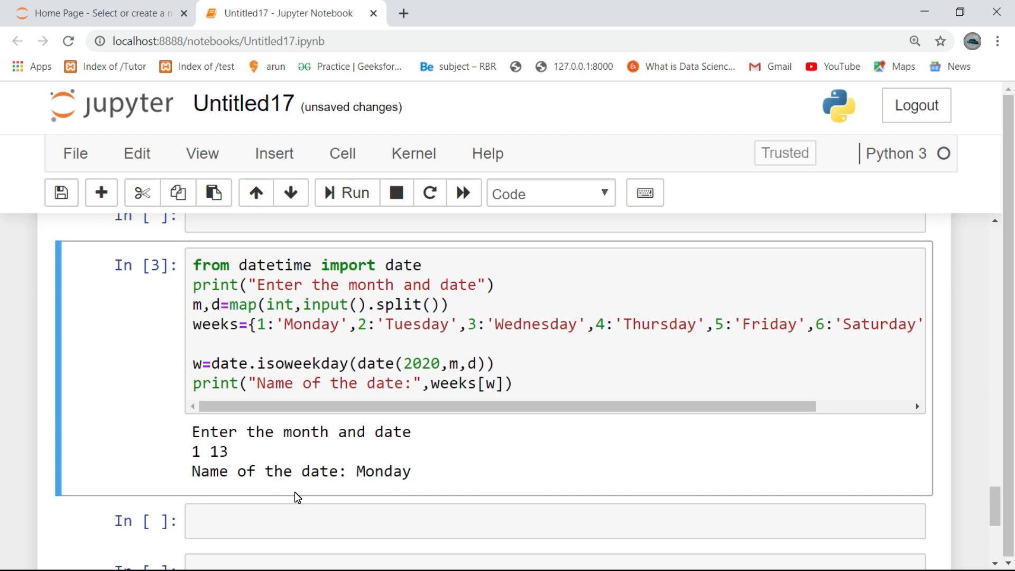
mouse_move(578, 210)
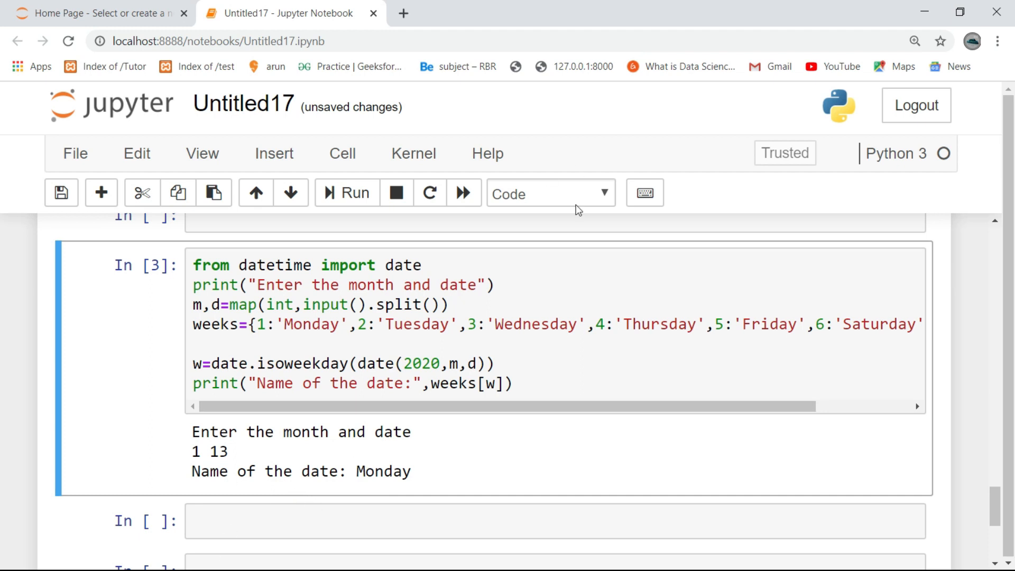
mouse_move(526, 362)
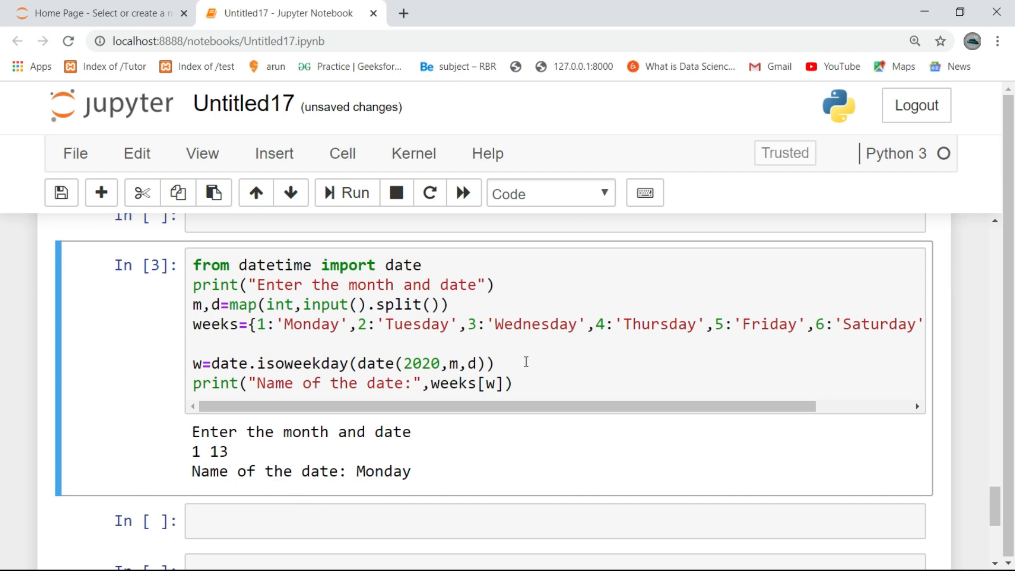